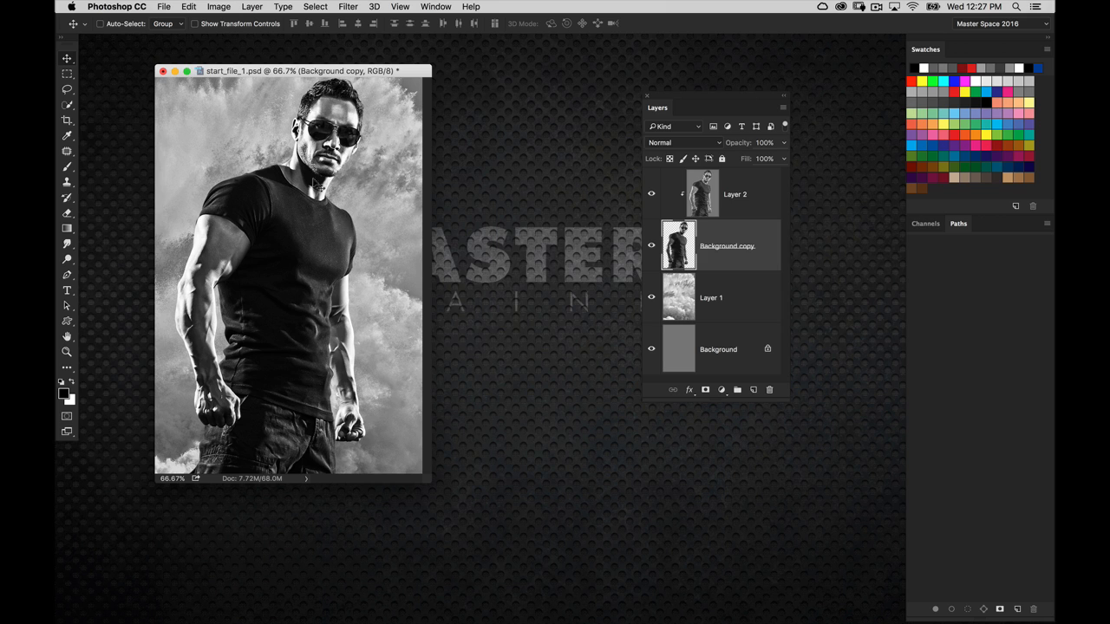
mouse_move(328, 239)
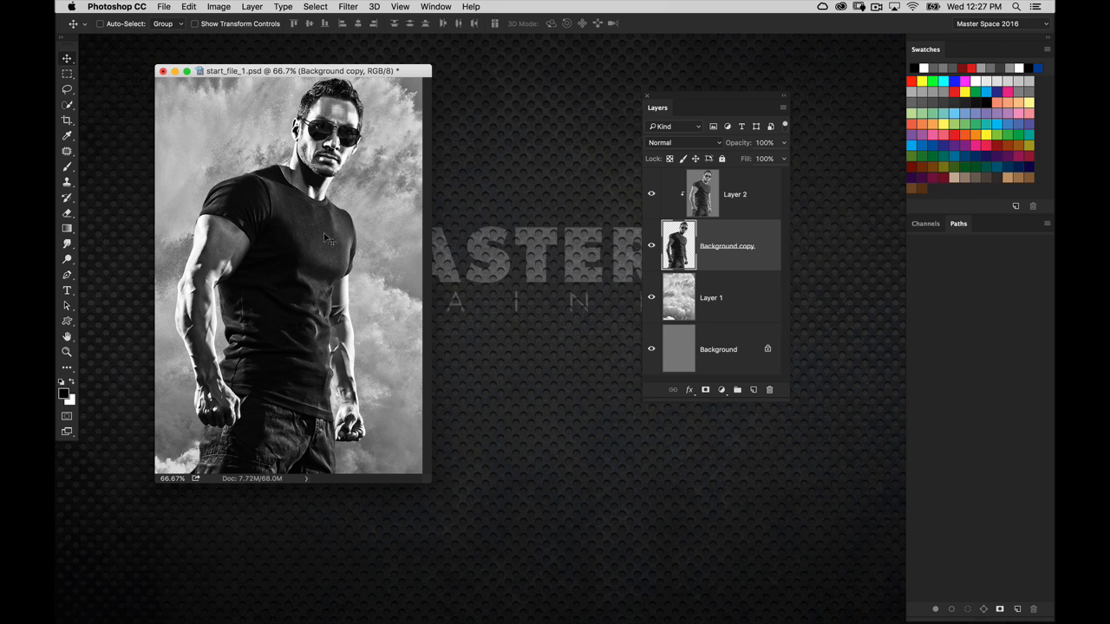
mouse_move(326, 222)
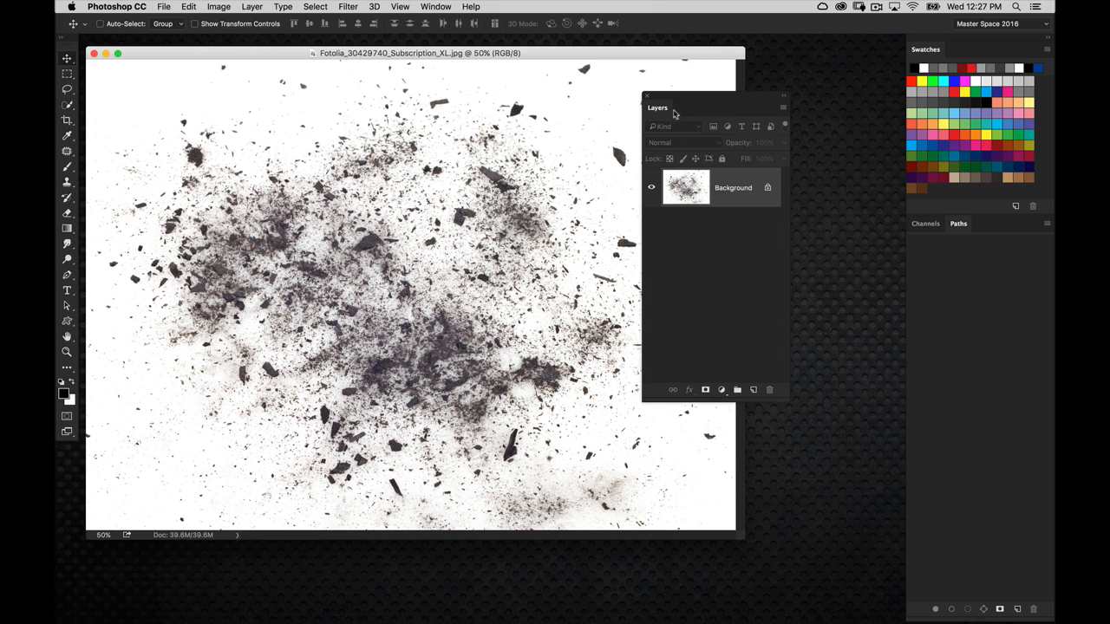
Move the Layers panel aside so the debris photo is fully visible
drag(657, 107, 833, 167)
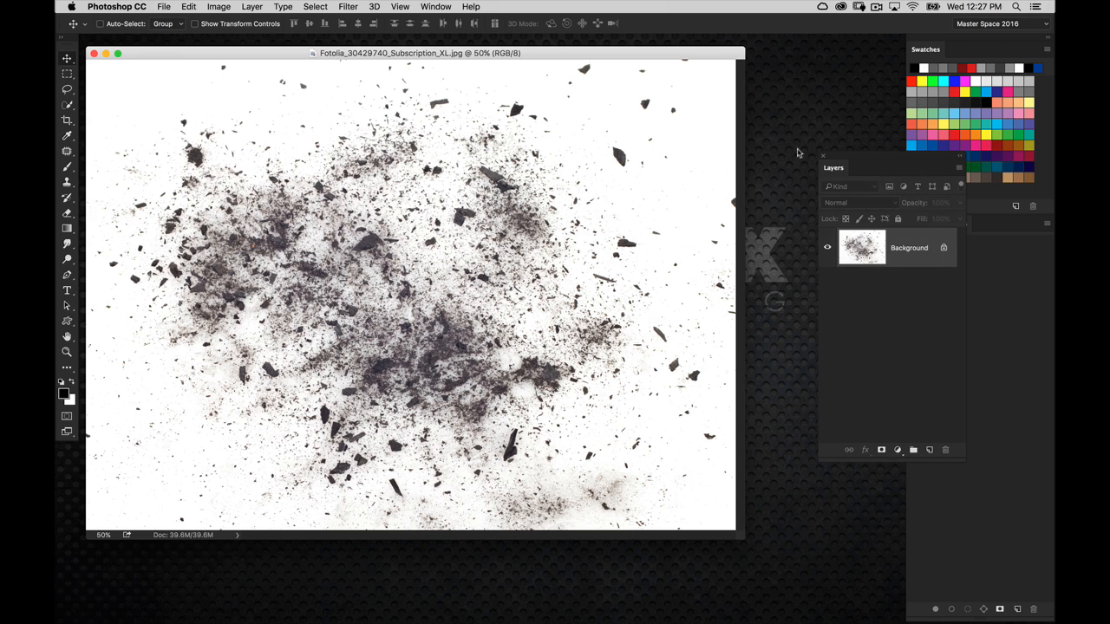
mouse_move(768, 156)
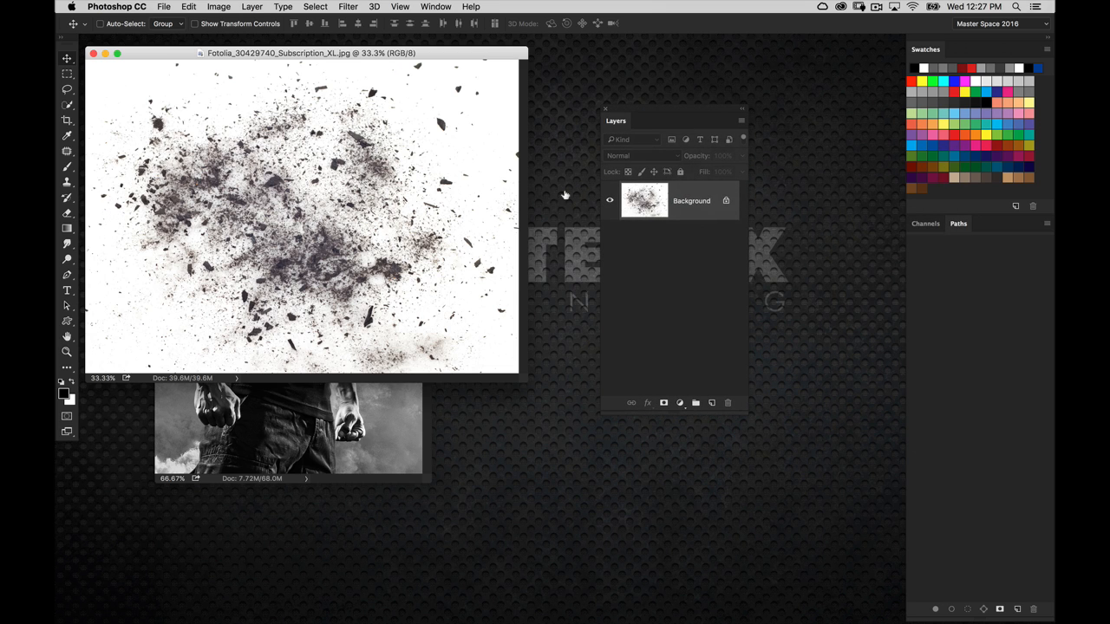
mouse_move(527, 153)
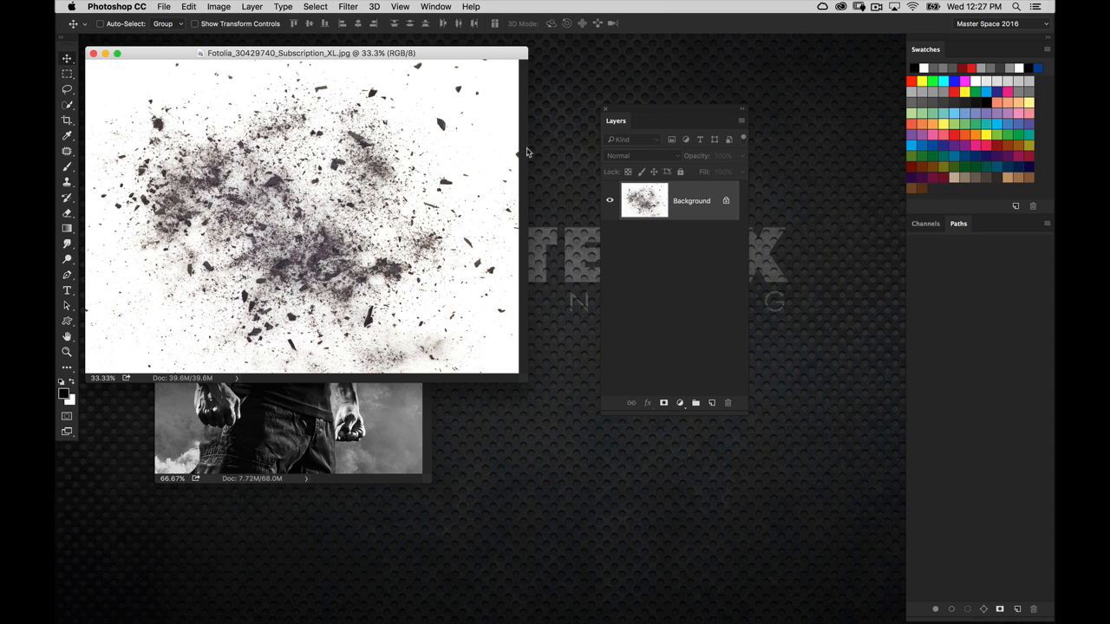
mouse_move(551, 132)
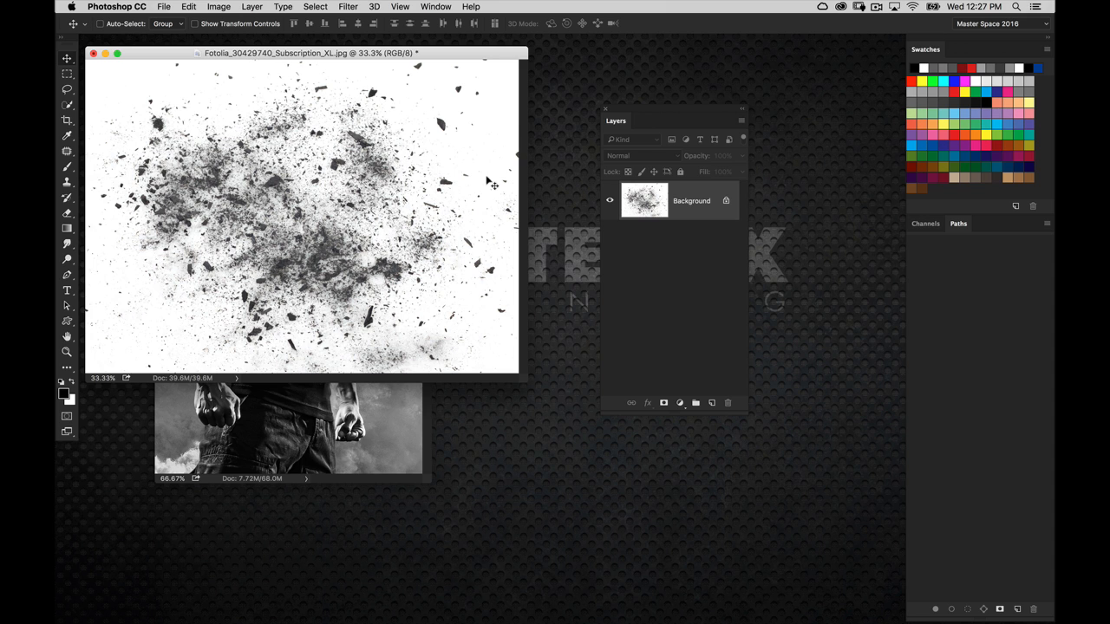
mouse_move(568, 232)
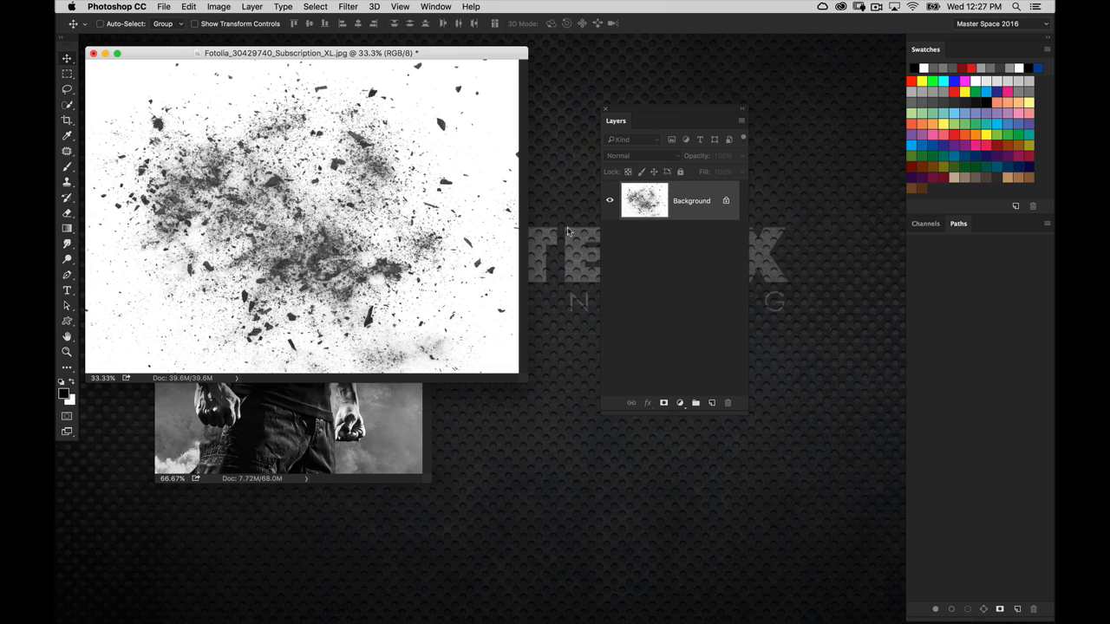
mouse_move(315, 240)
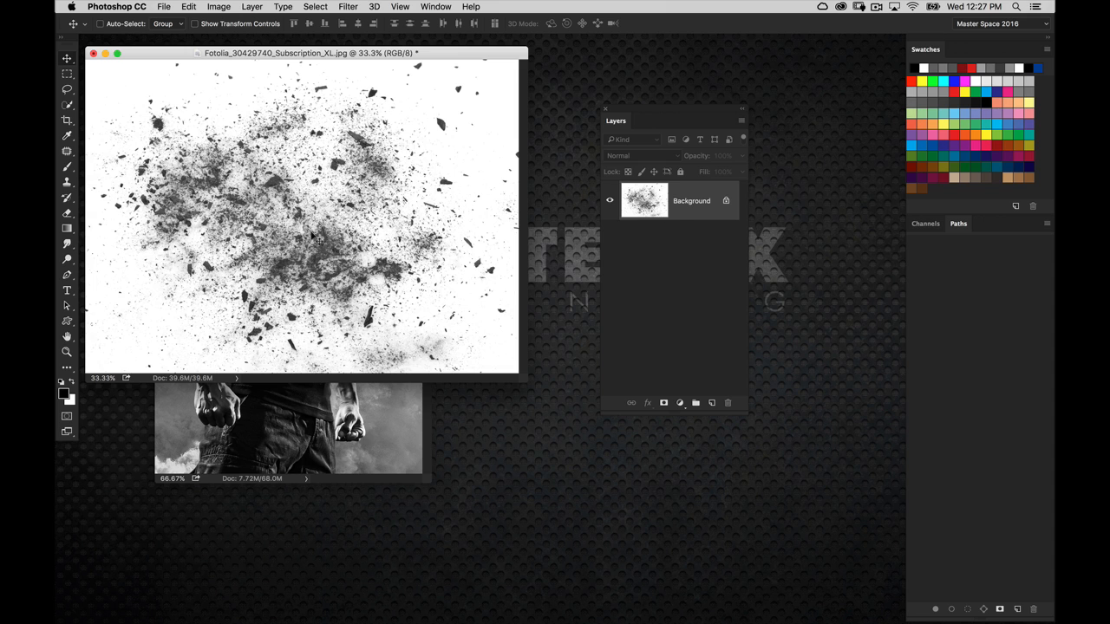
mouse_move(458, 217)
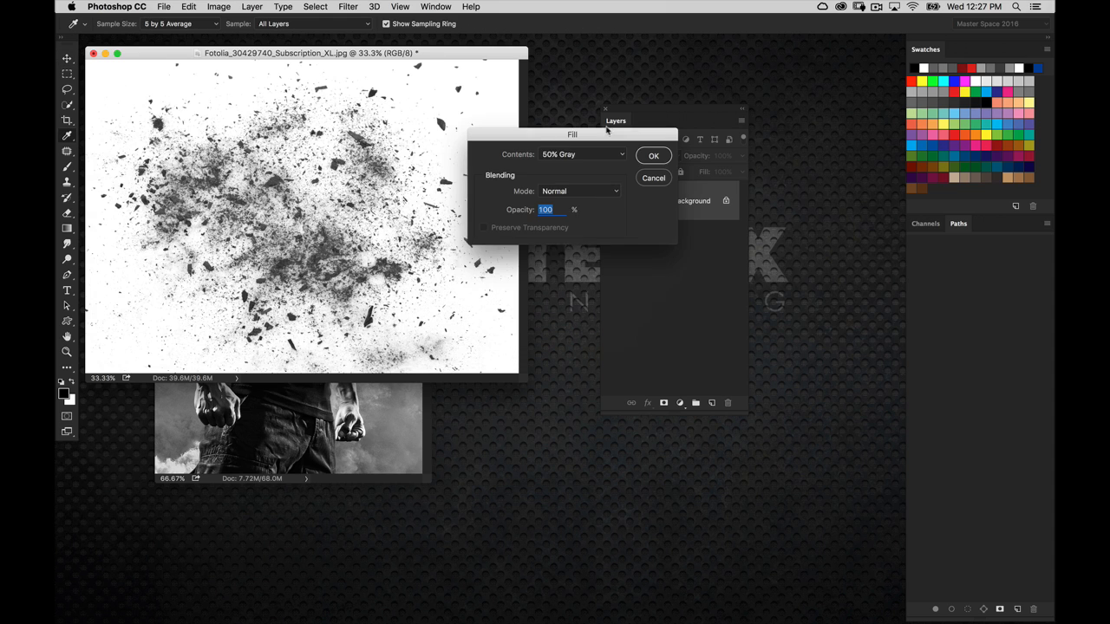
Fill the debris photo with White in Overlay blend mode
click(581, 153)
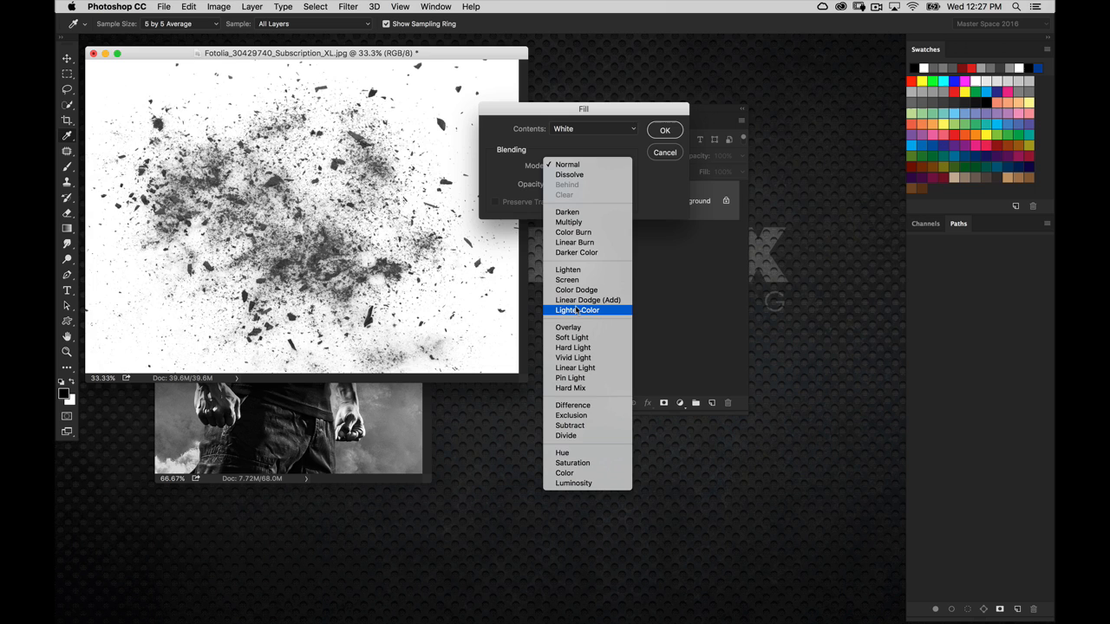
click(569, 326)
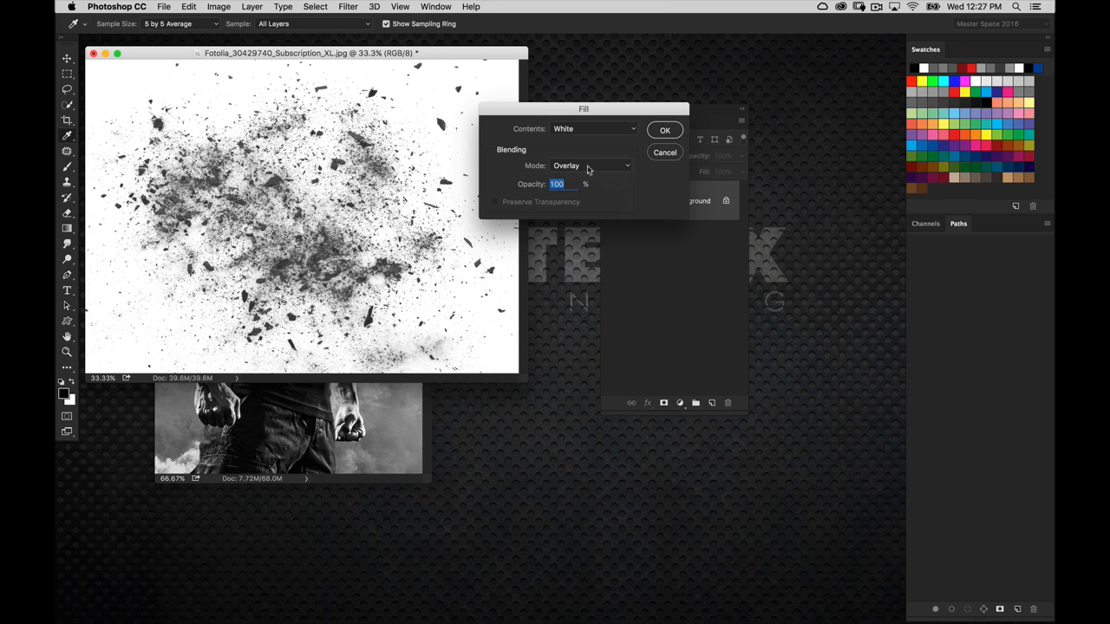
mouse_move(583, 158)
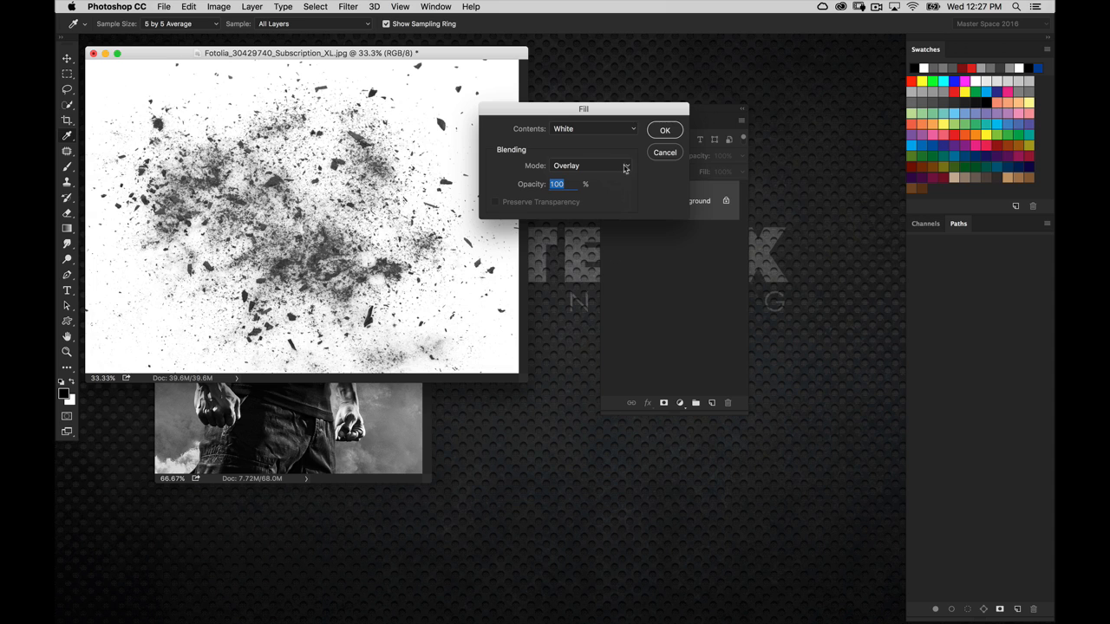
mouse_move(639, 184)
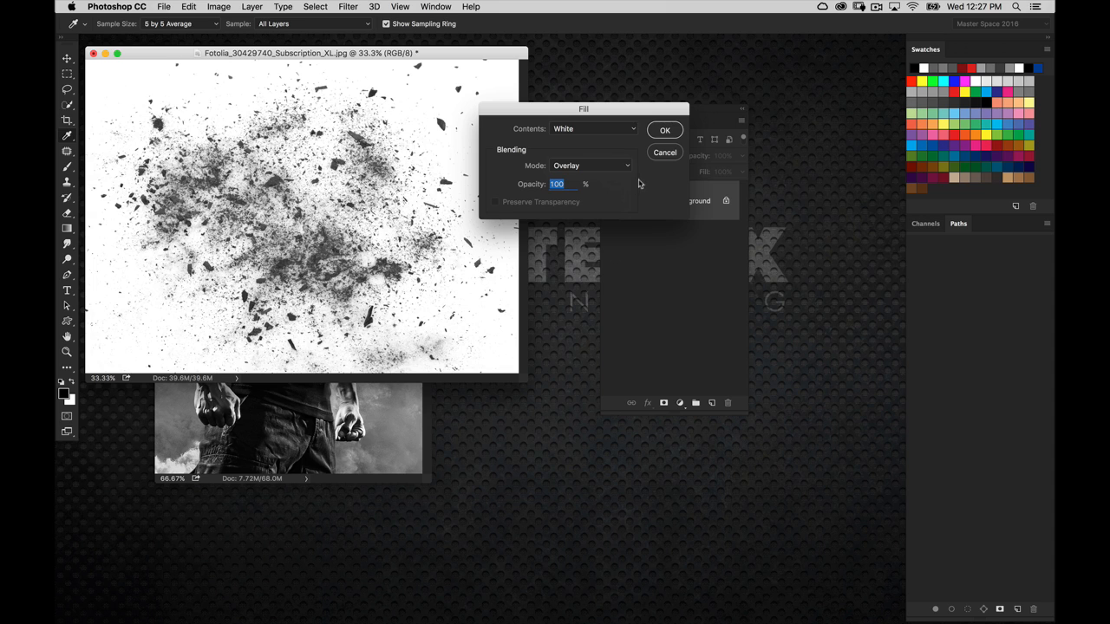
mouse_move(619, 144)
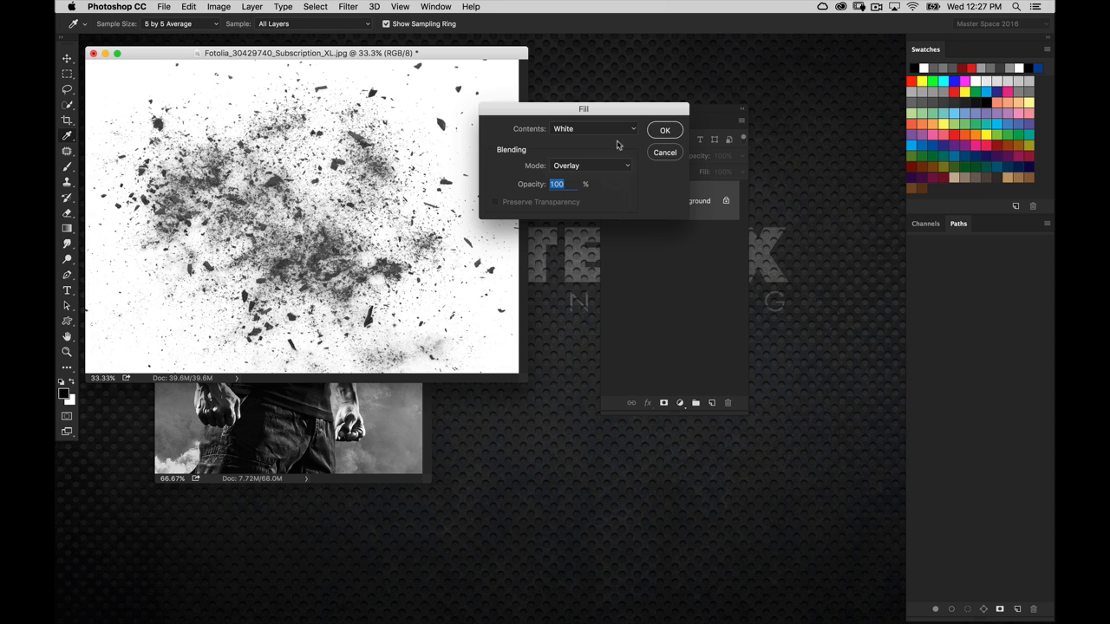
click(665, 130)
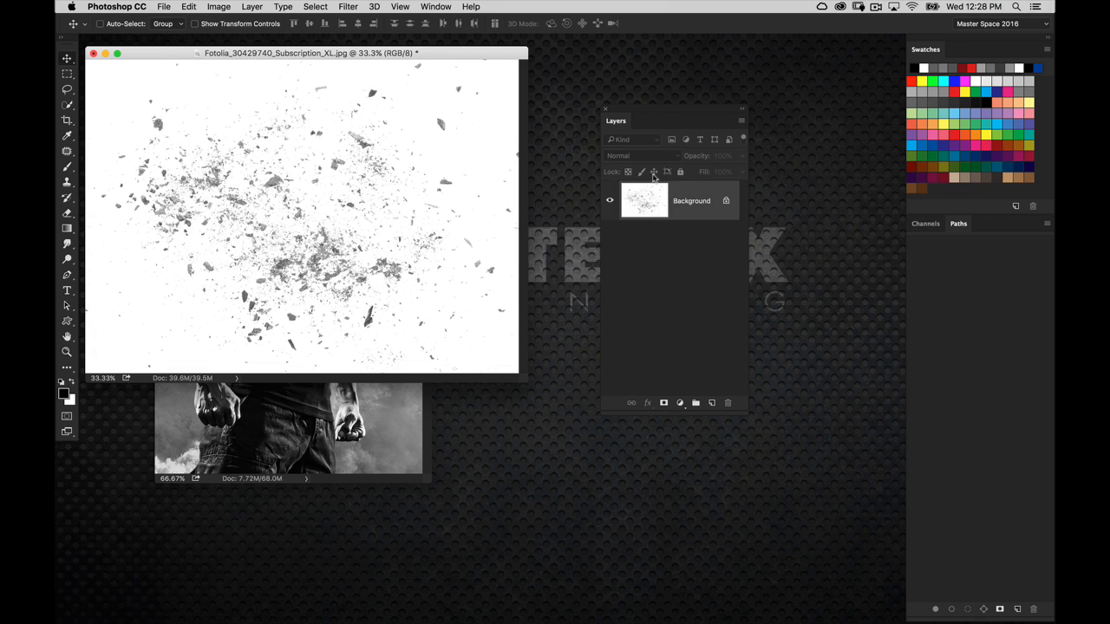
mouse_move(628, 160)
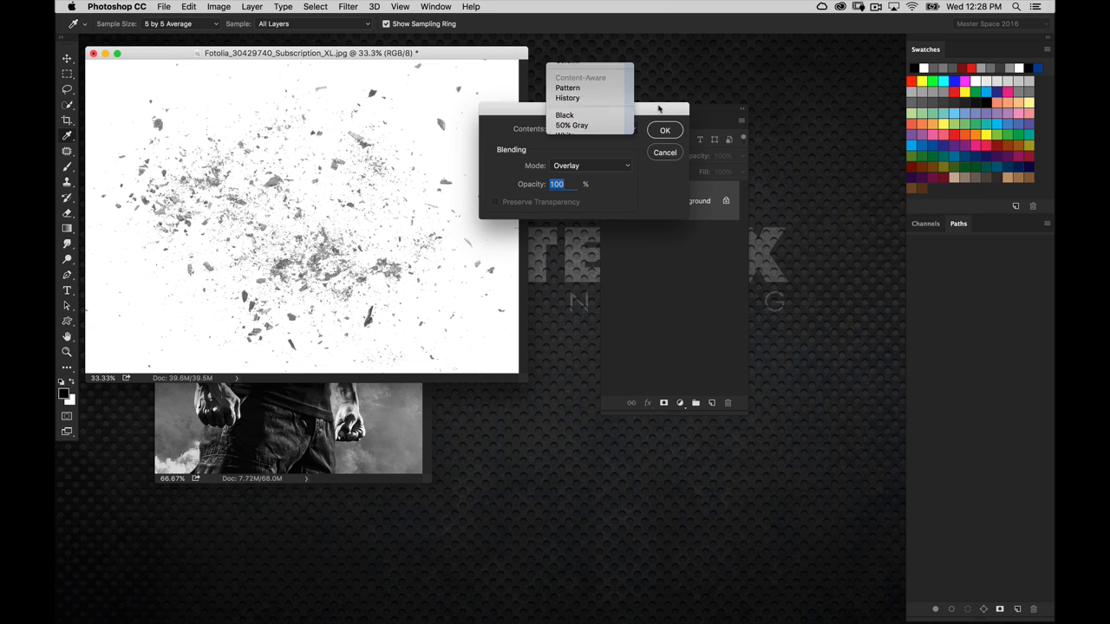
Fill it again with Black in Overlay mode to leave black fragments on white
click(565, 114)
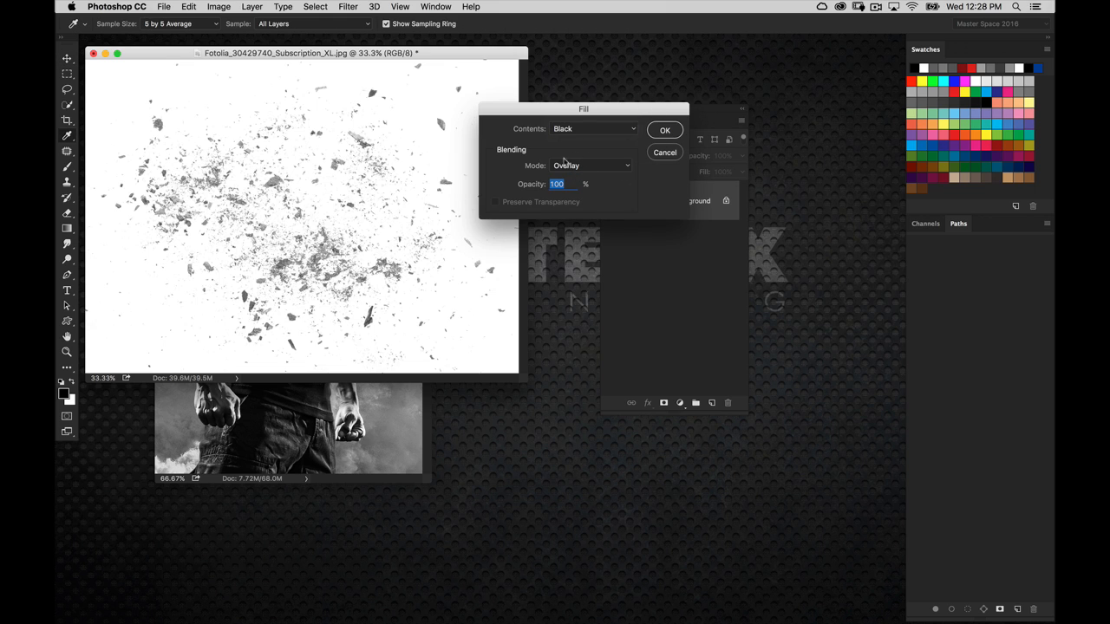
click(664, 128)
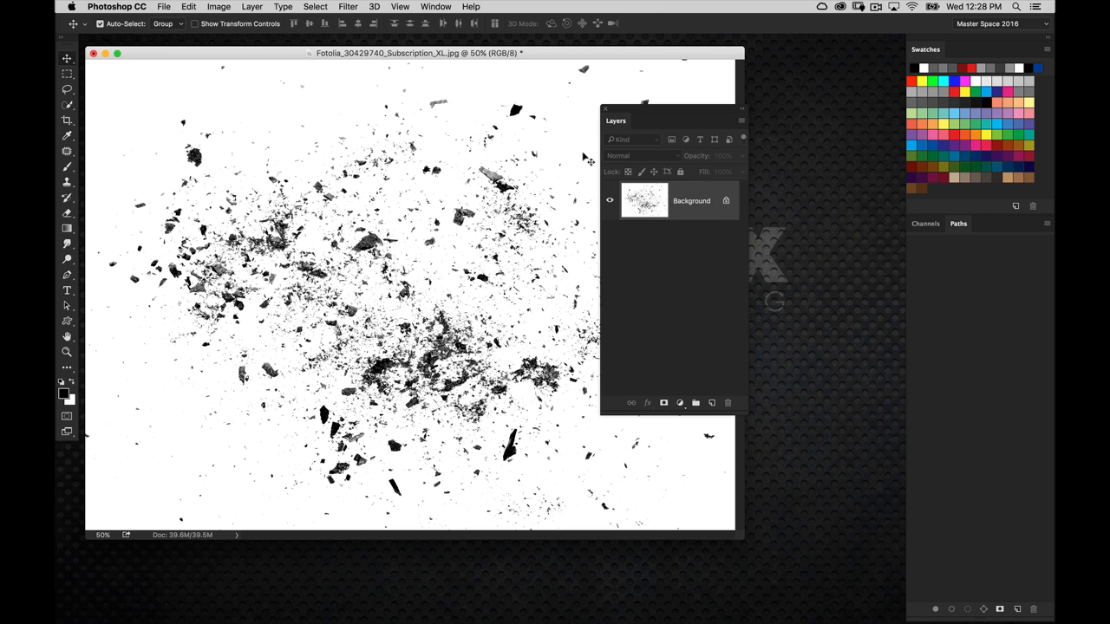
Apply a Levels adjustment raising the black point to deepen the debris shadows
click(218, 7)
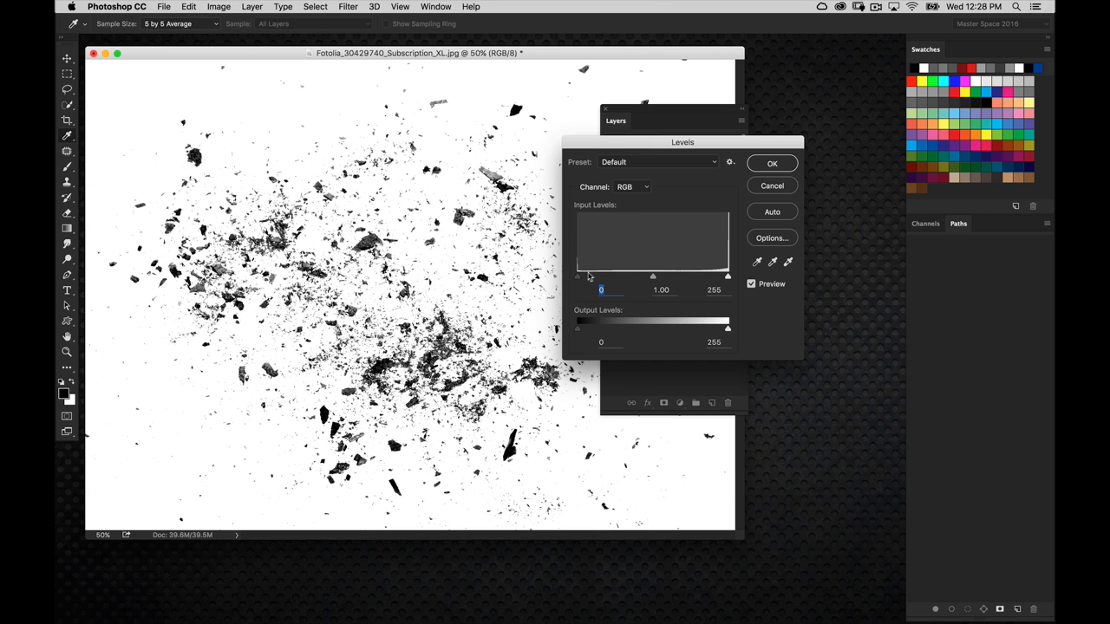
drag(579, 276, 623, 276)
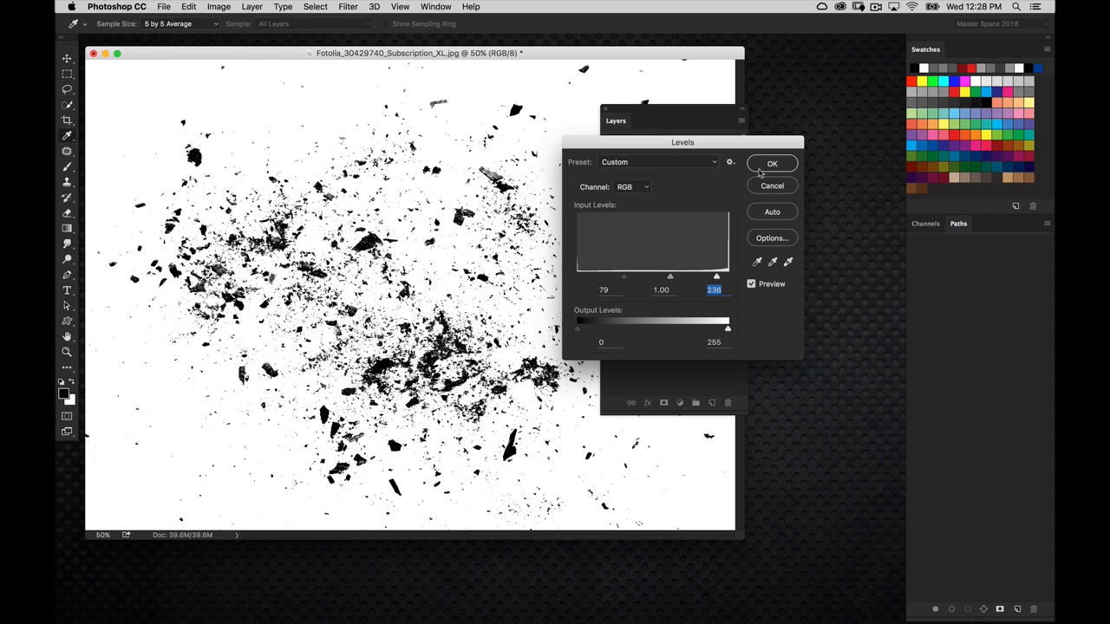
click(772, 163)
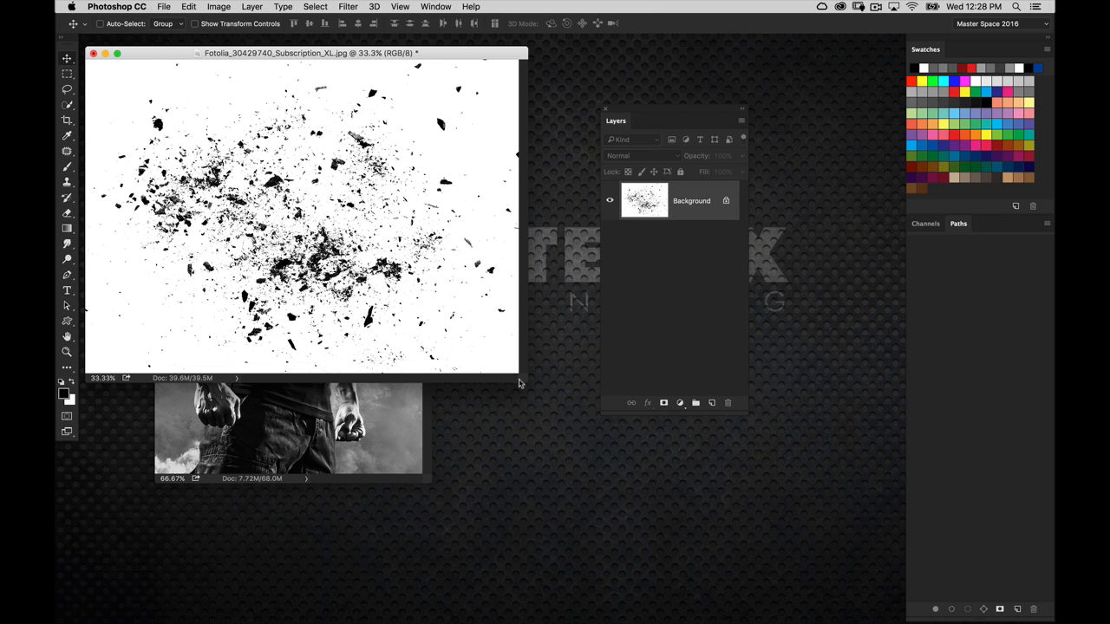
click(66, 90)
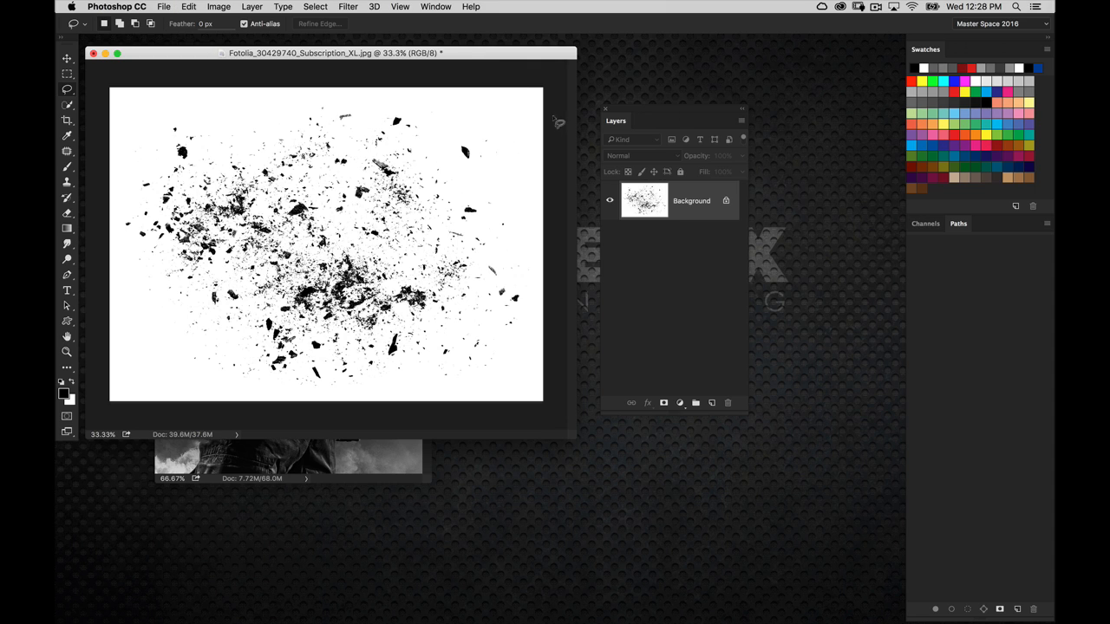
mouse_move(666, 149)
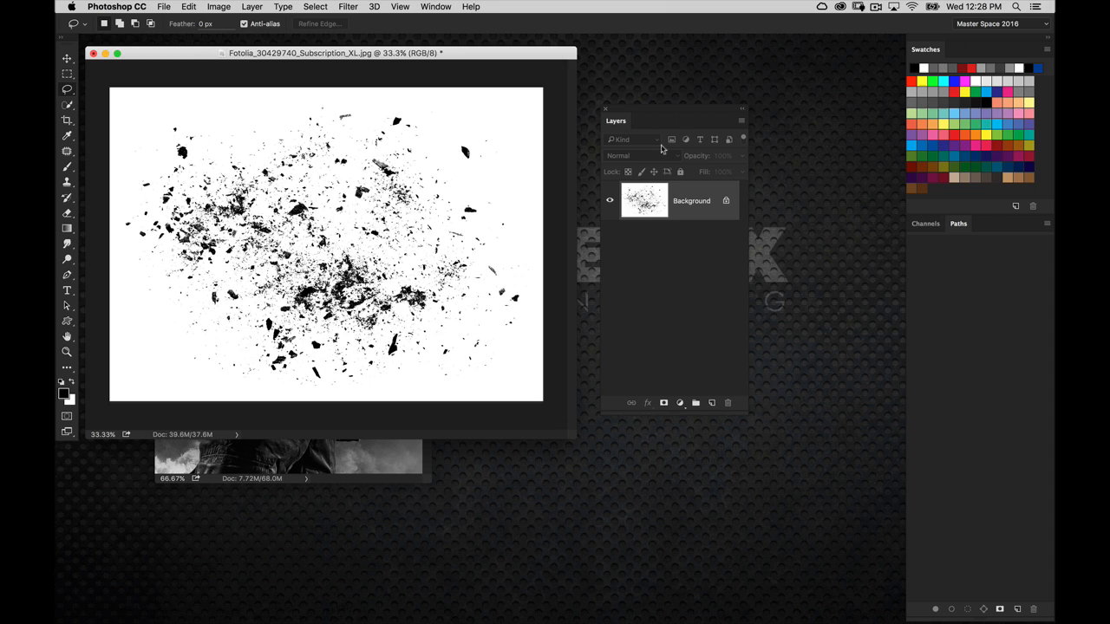
mouse_move(846, 222)
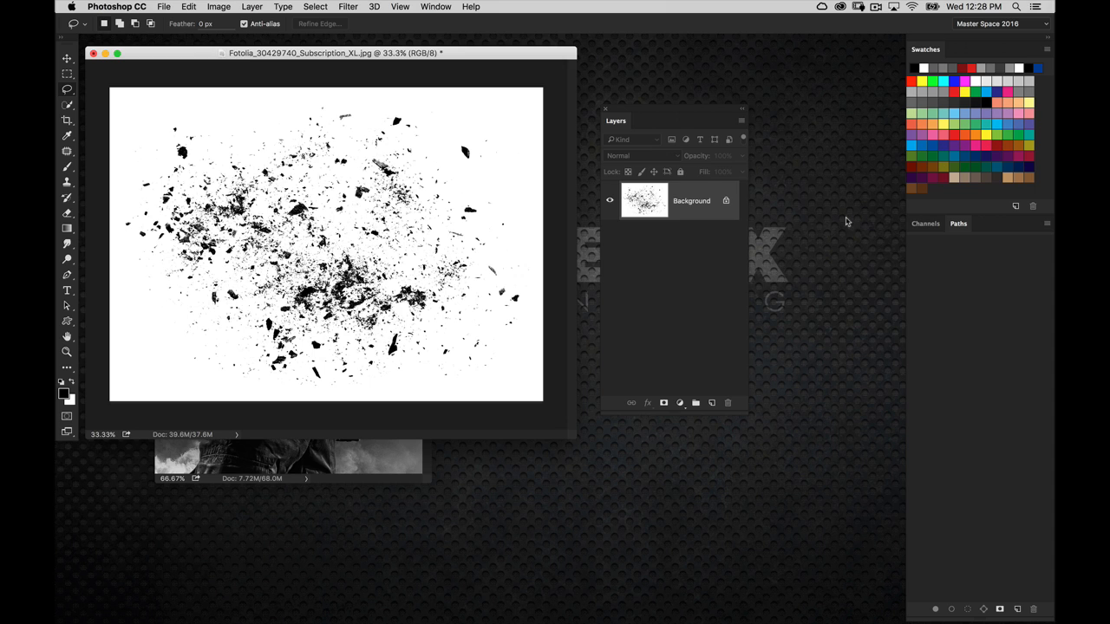
Load the RGB channel as a selection, invert it to the dark particles, and add a new empty layer
click(926, 224)
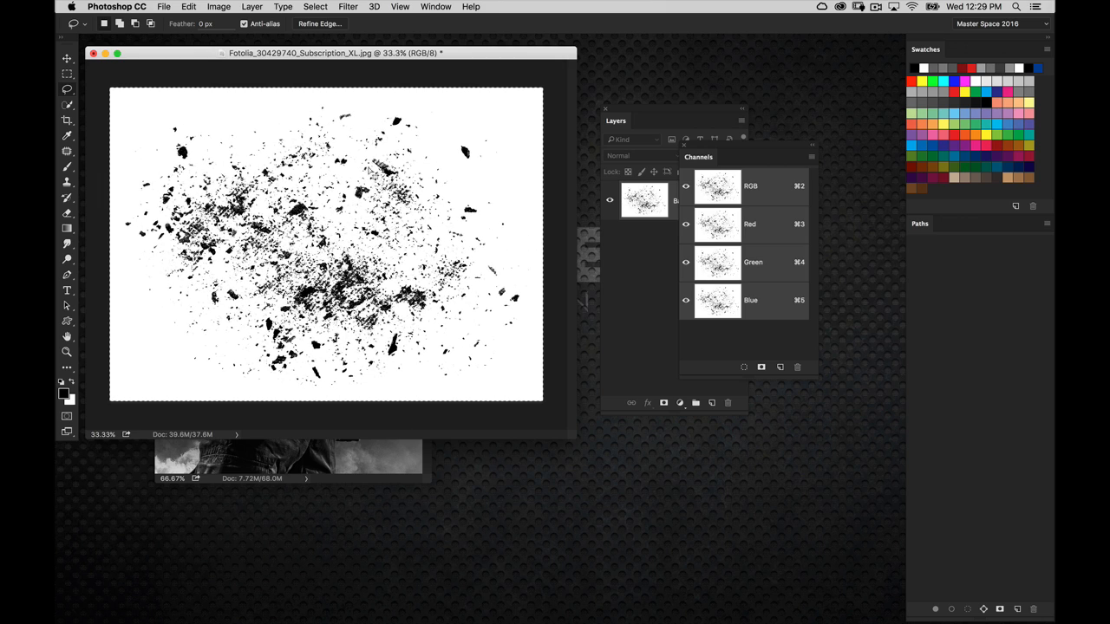
click(316, 7)
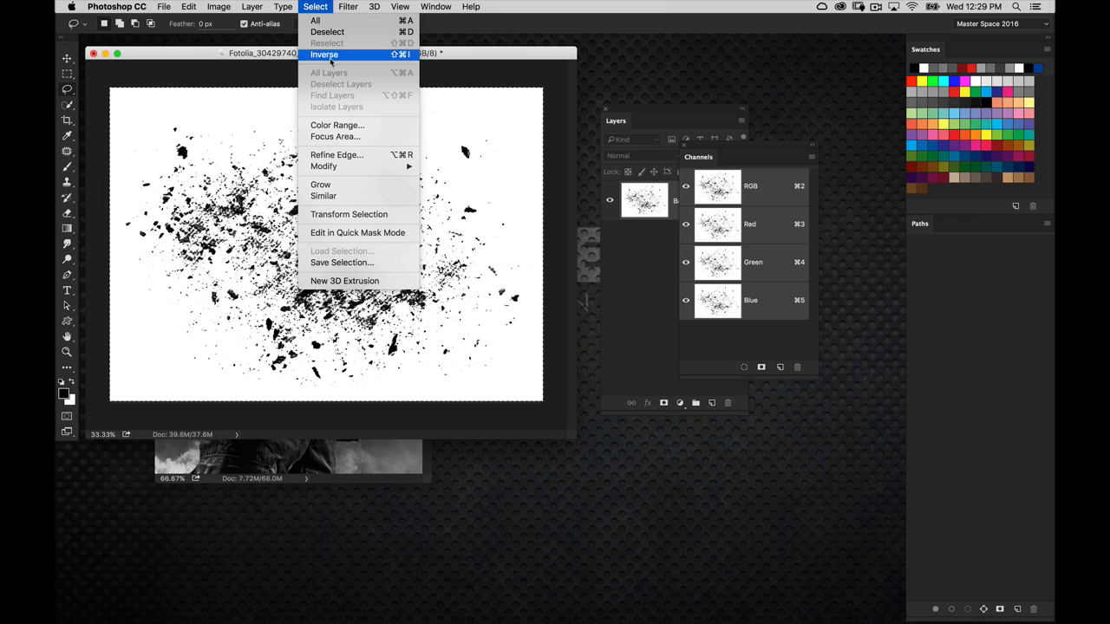
click(322, 54)
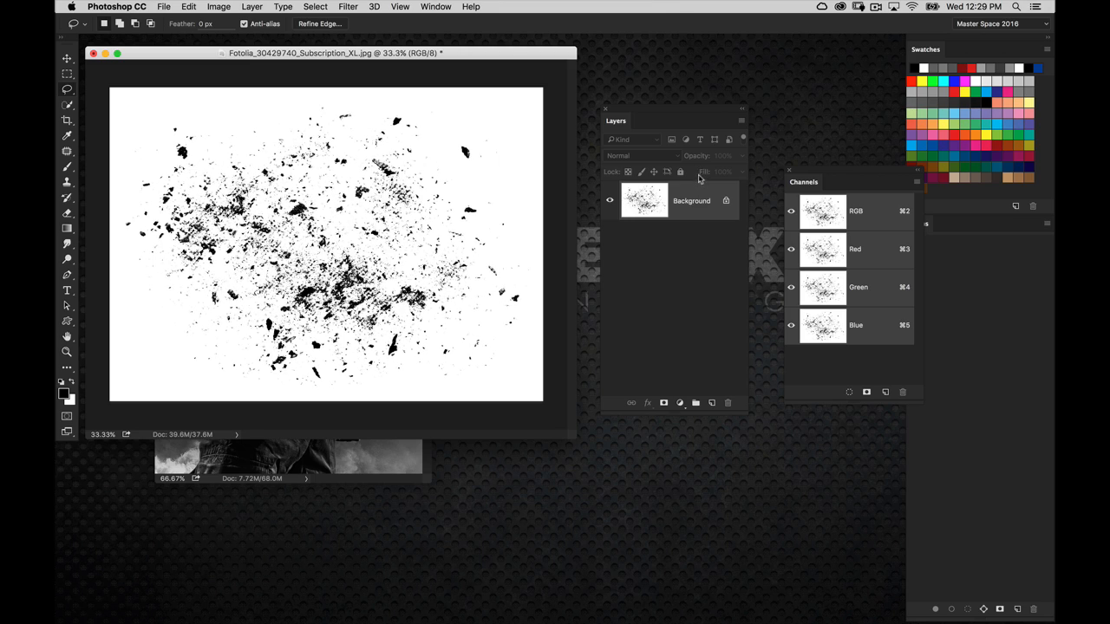
click(711, 403)
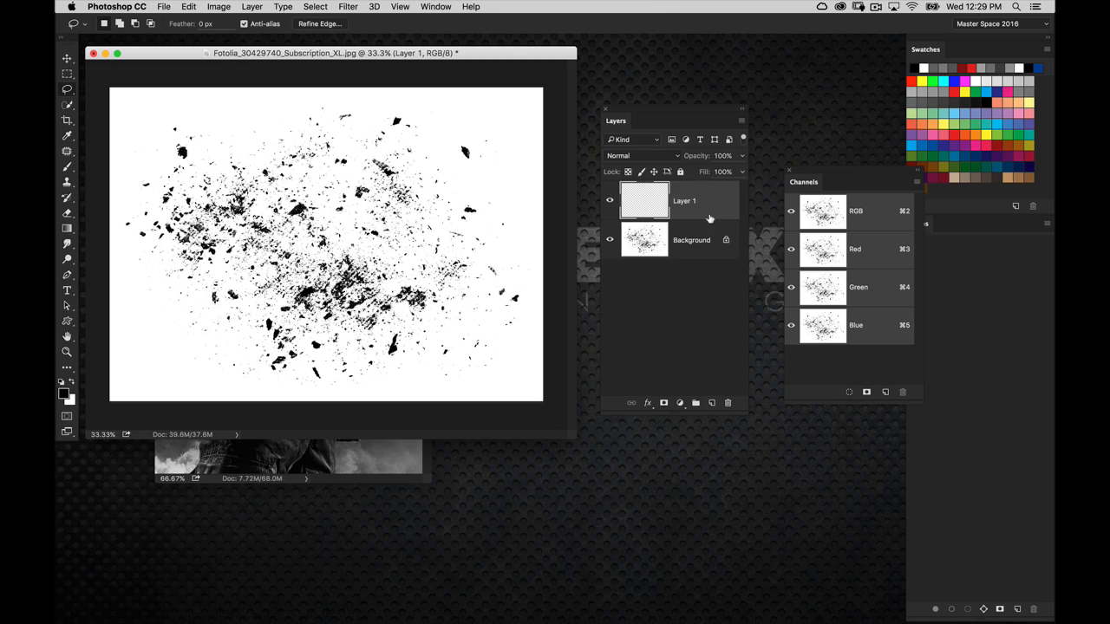
click(316, 7)
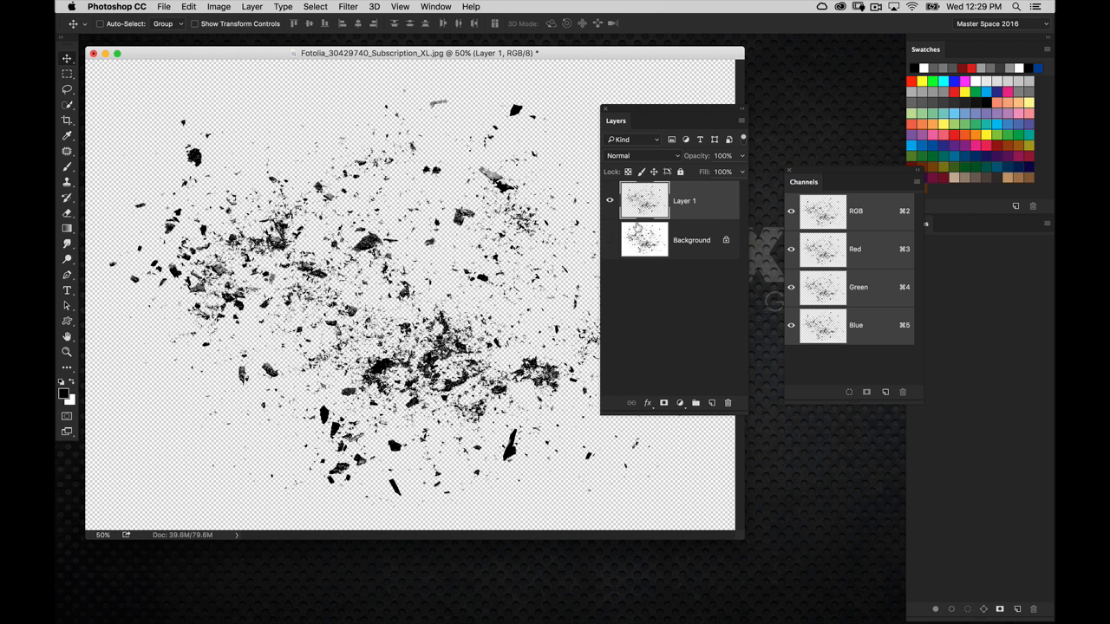
mouse_move(645, 239)
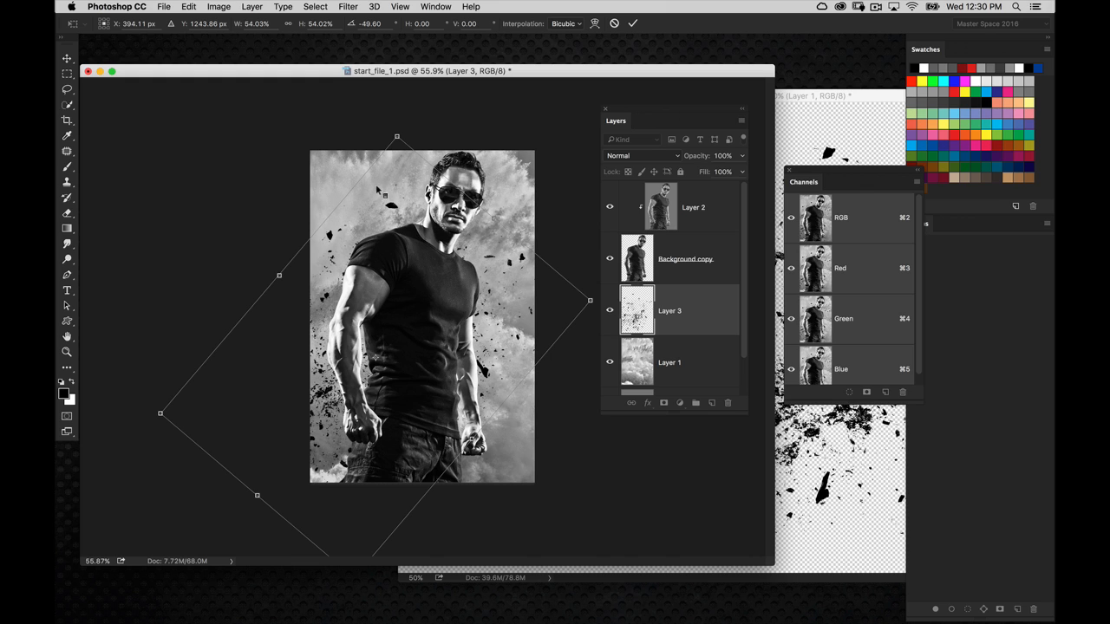
Warp the debris transform so the particles curve around the man, then commit it
right_click(421, 316)
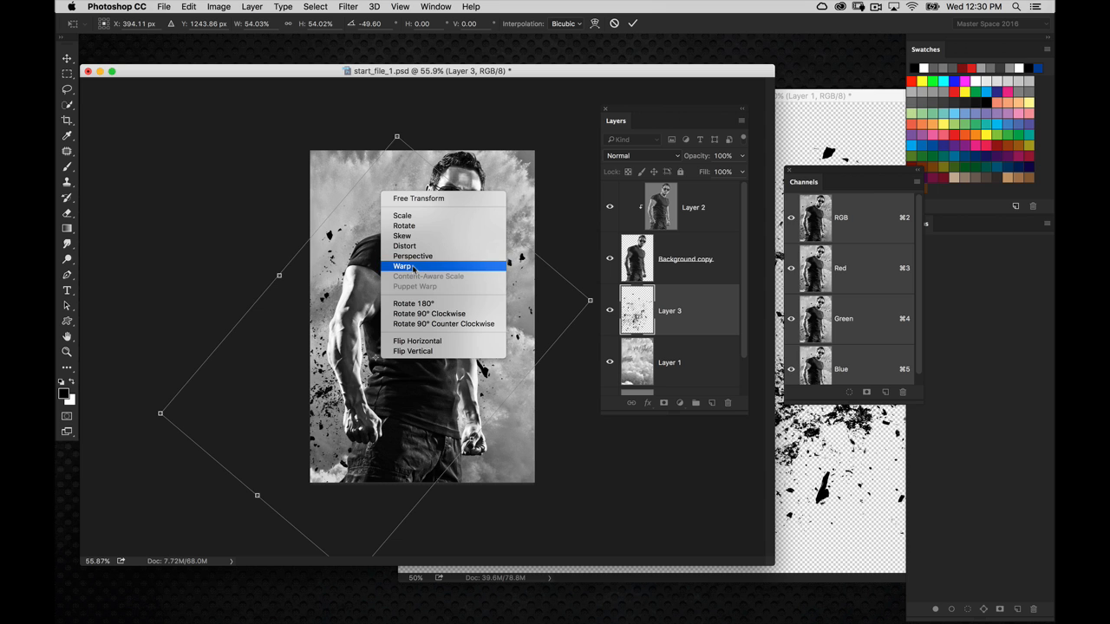
click(404, 267)
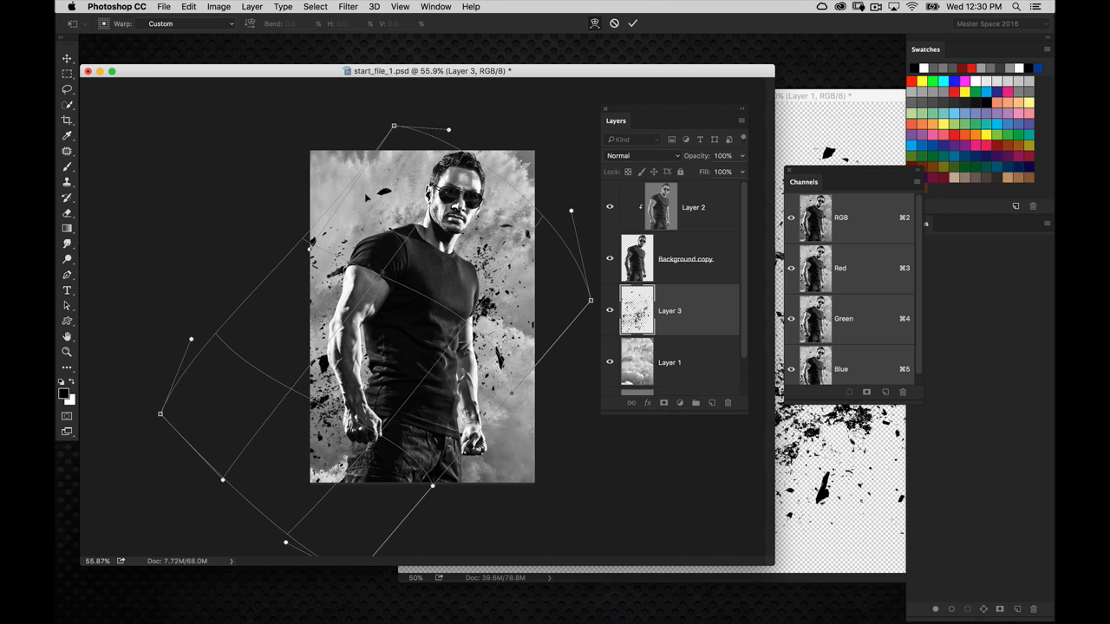
drag(394, 125, 378, 100)
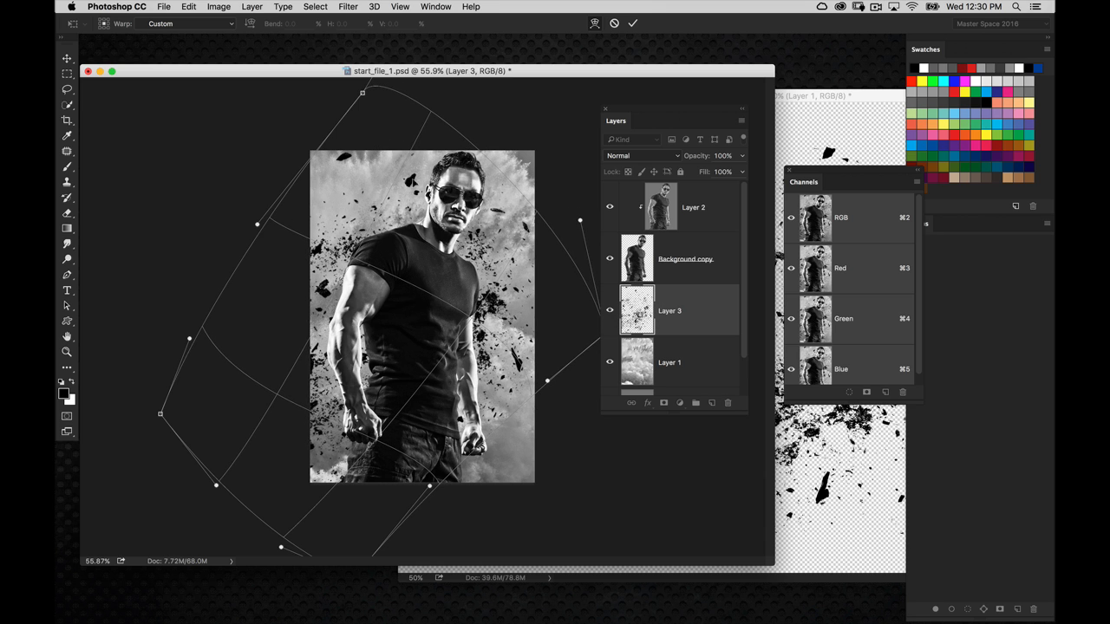
click(631, 24)
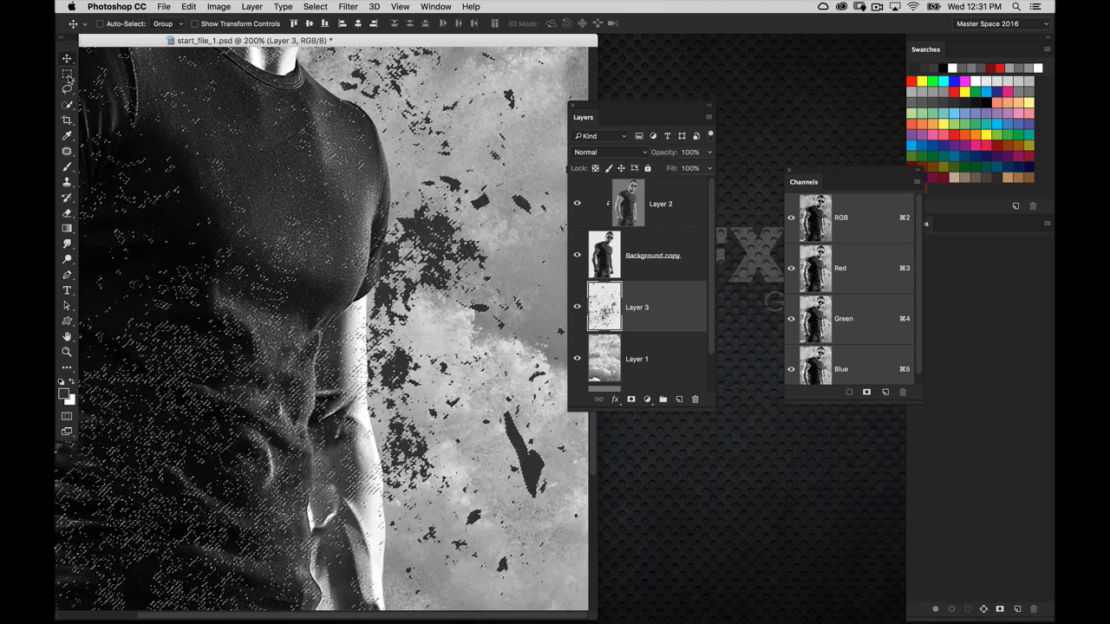
Switch to the Rectangular Marquee tool
click(68, 76)
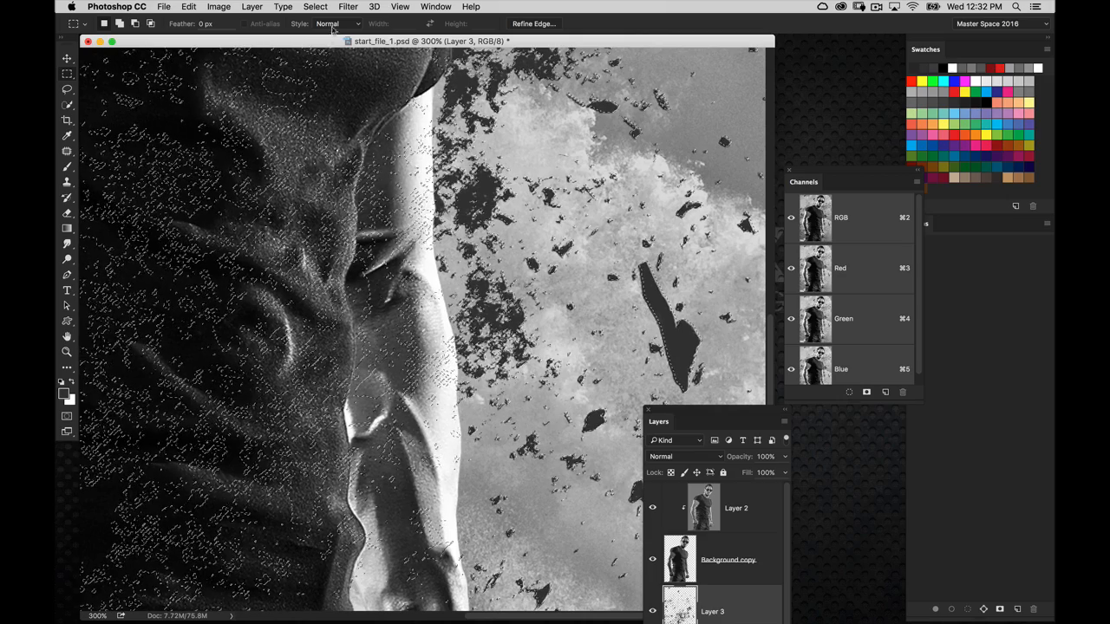
Clear the selection over the debris particles
click(315, 7)
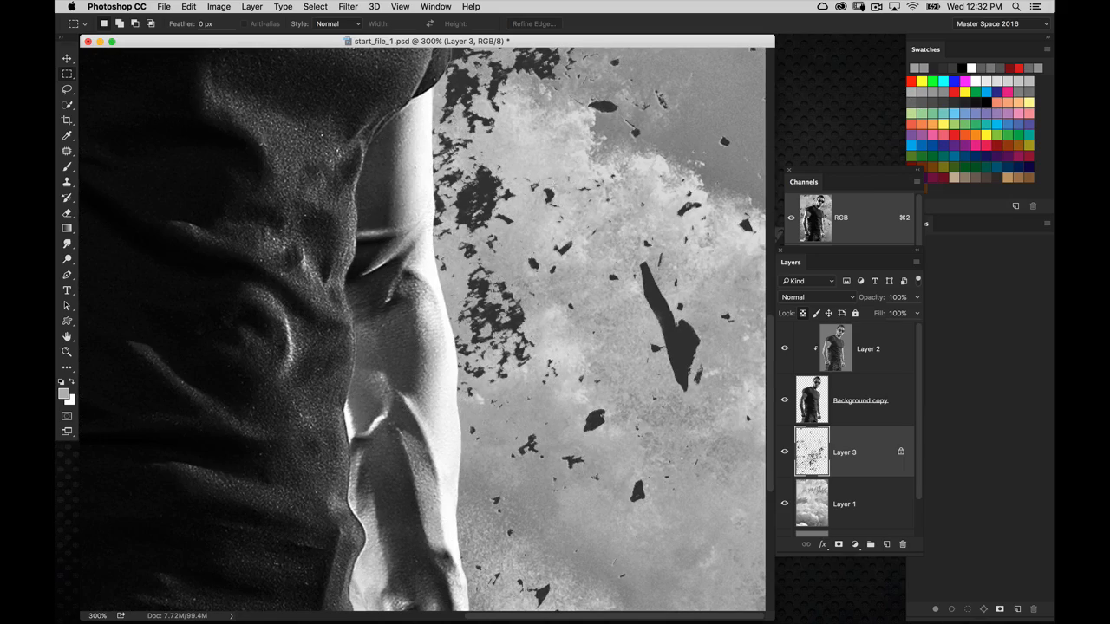
Zoom out to view the whole poster with the shaded debris
scroll(down, 3)
text(86)
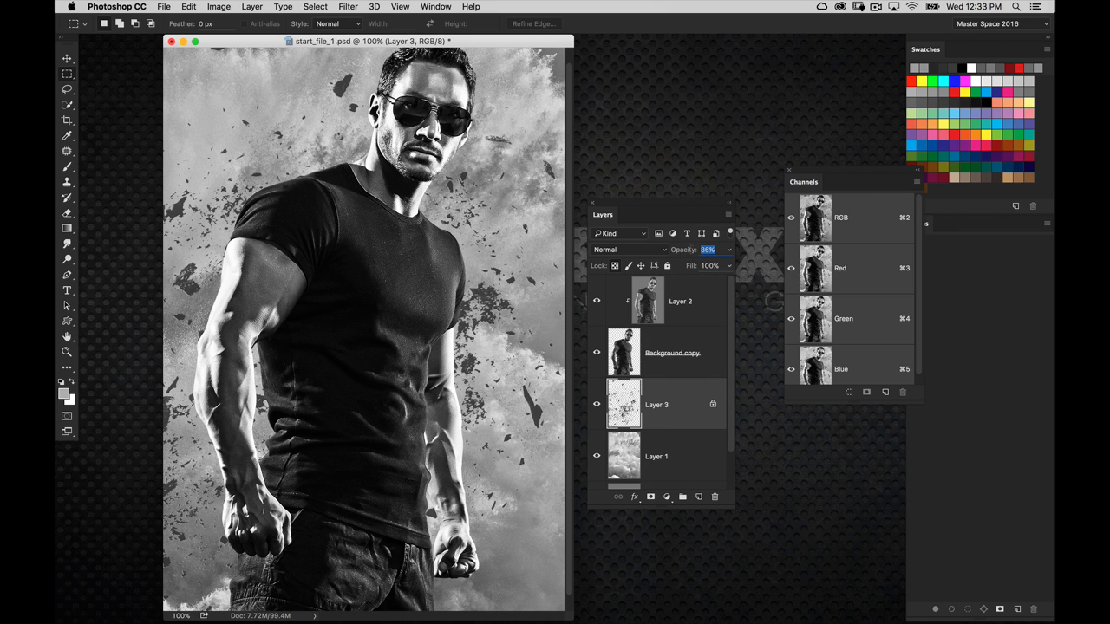
mouse_move(659, 233)
text(90)
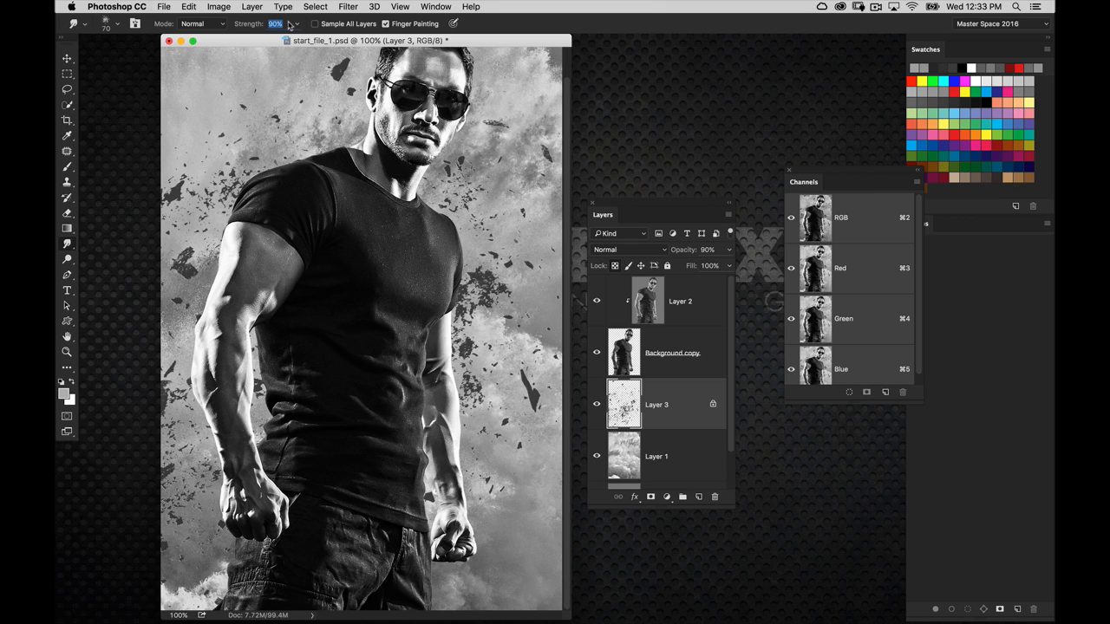
mouse_move(292, 26)
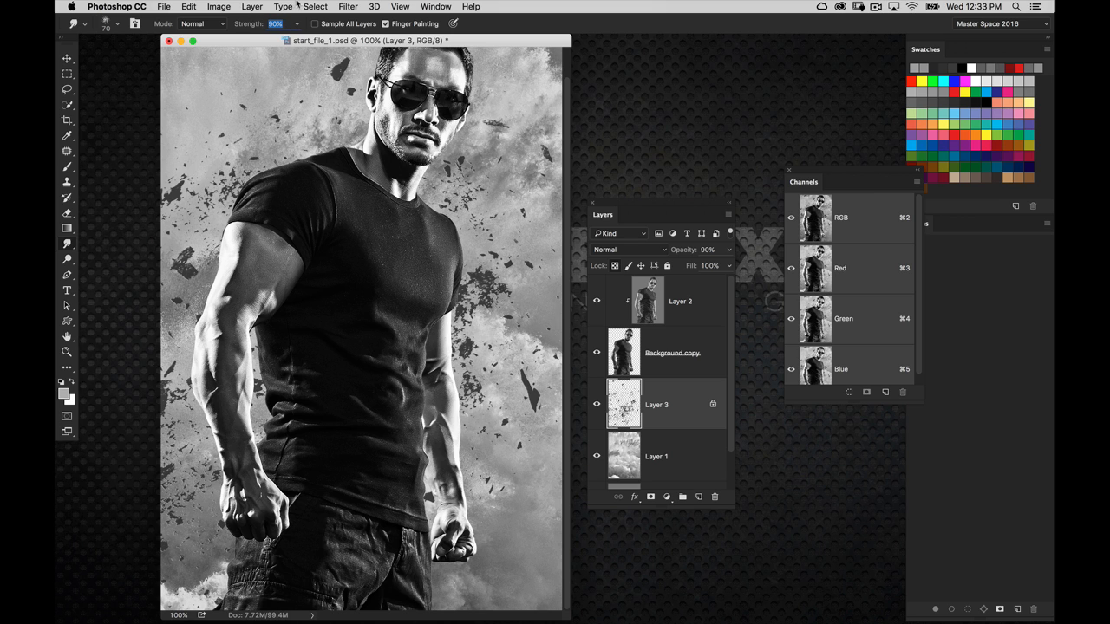
Set the Smudge tool strength and zoom in on the debris particles
triple_click(275, 24)
text(25)
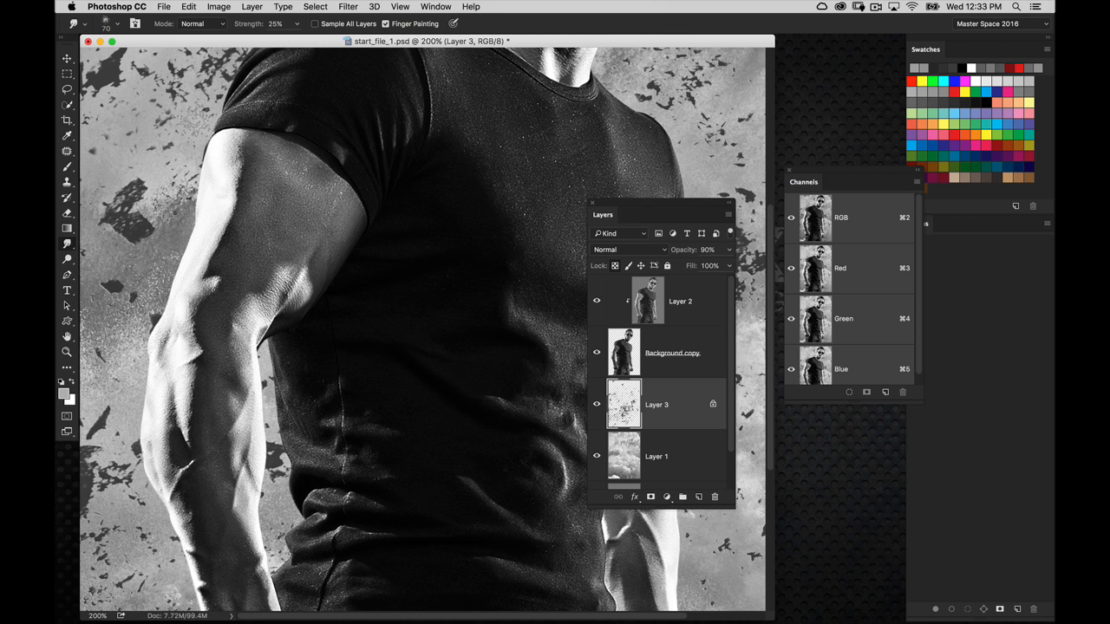
scroll(up, 3)
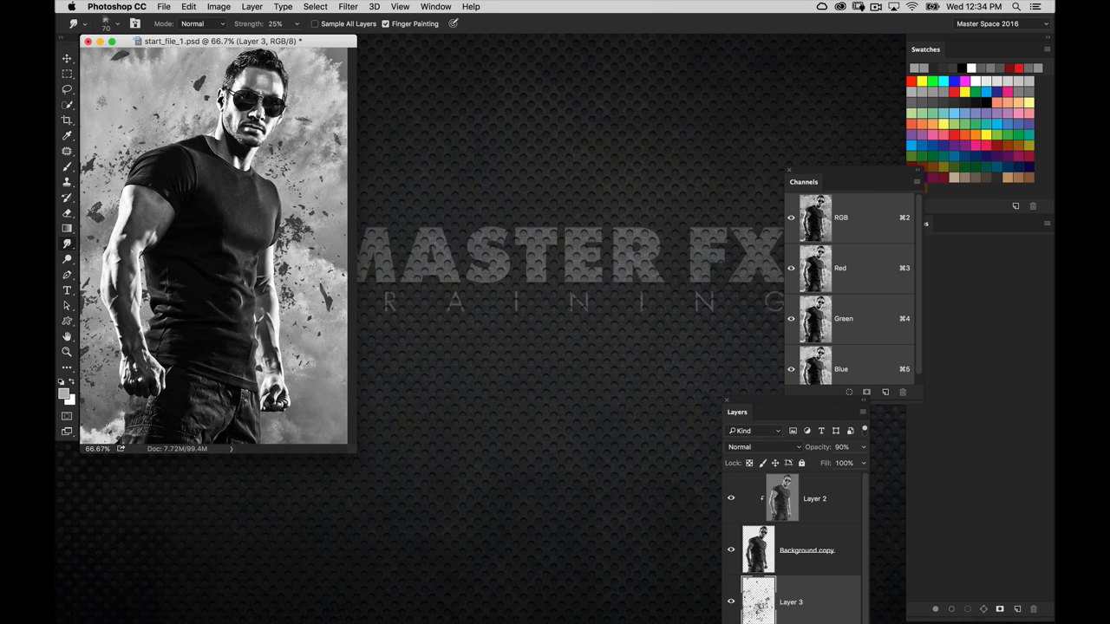
Bring the Layers panel back and add a new empty layer above the debris
drag(216, 42, 312, 59)
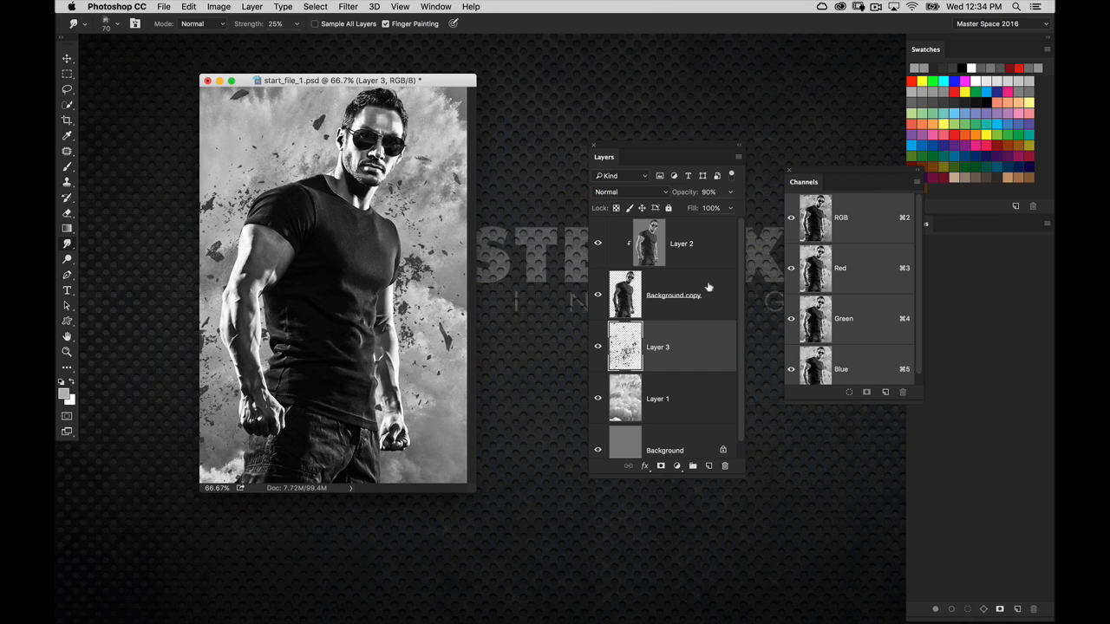
click(707, 464)
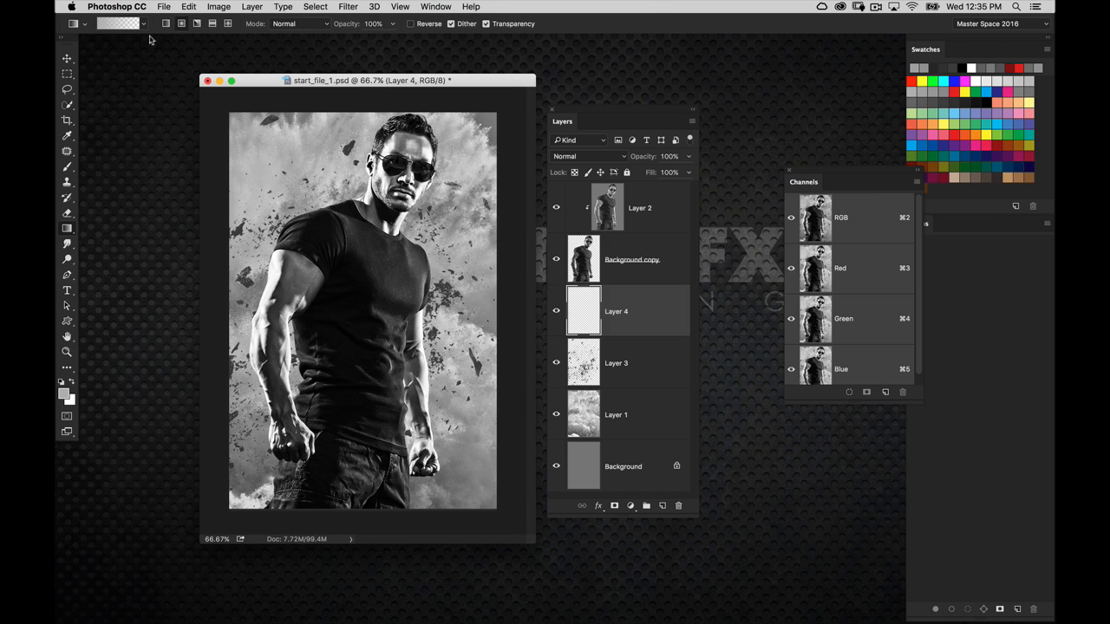
Fill Layer 4 with a white-to-black preset gradient and blend it as Overlay
click(118, 24)
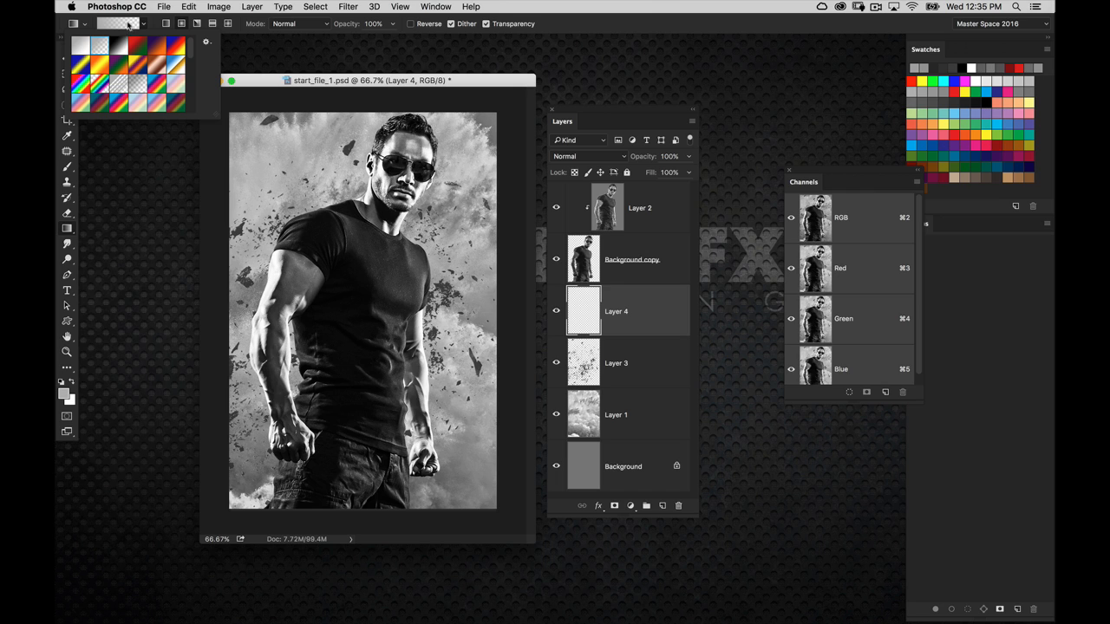
click(118, 25)
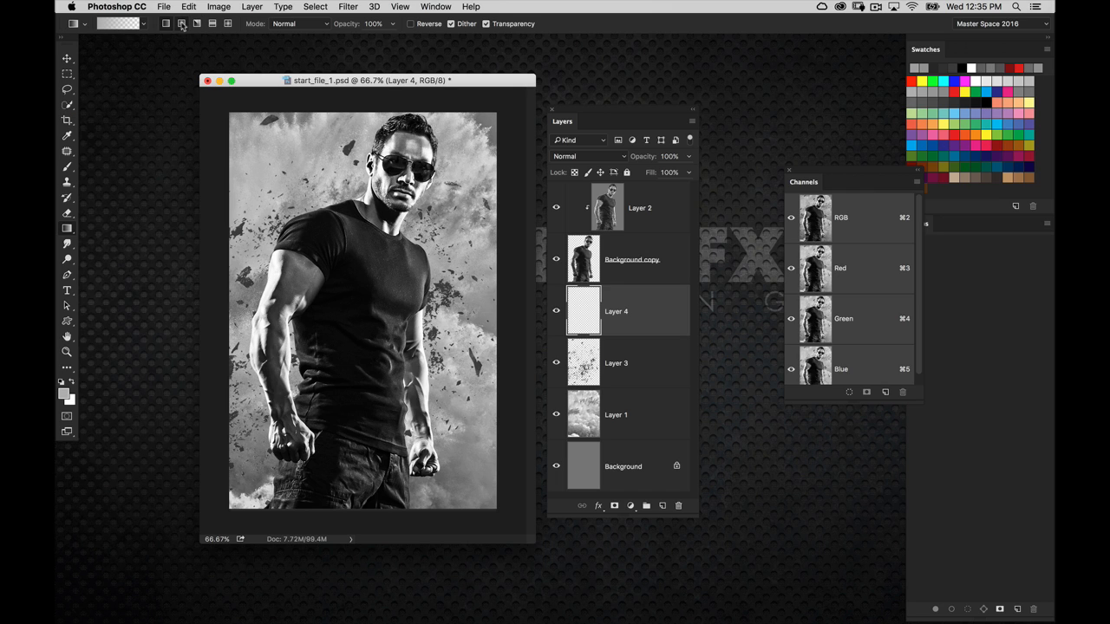
mouse_move(87, 397)
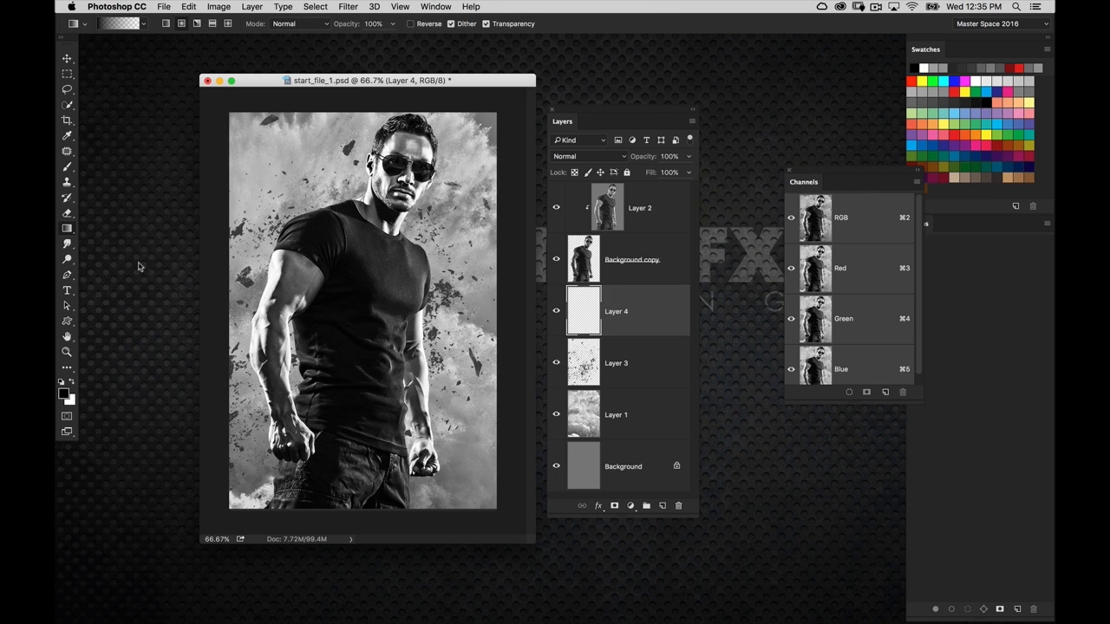
mouse_move(148, 222)
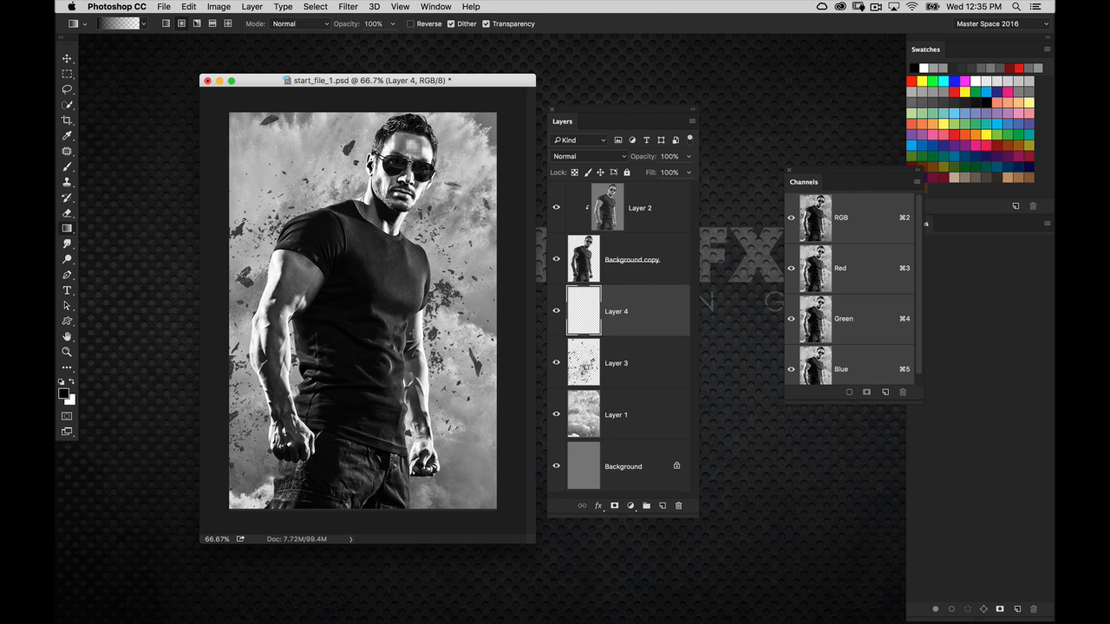
click(589, 156)
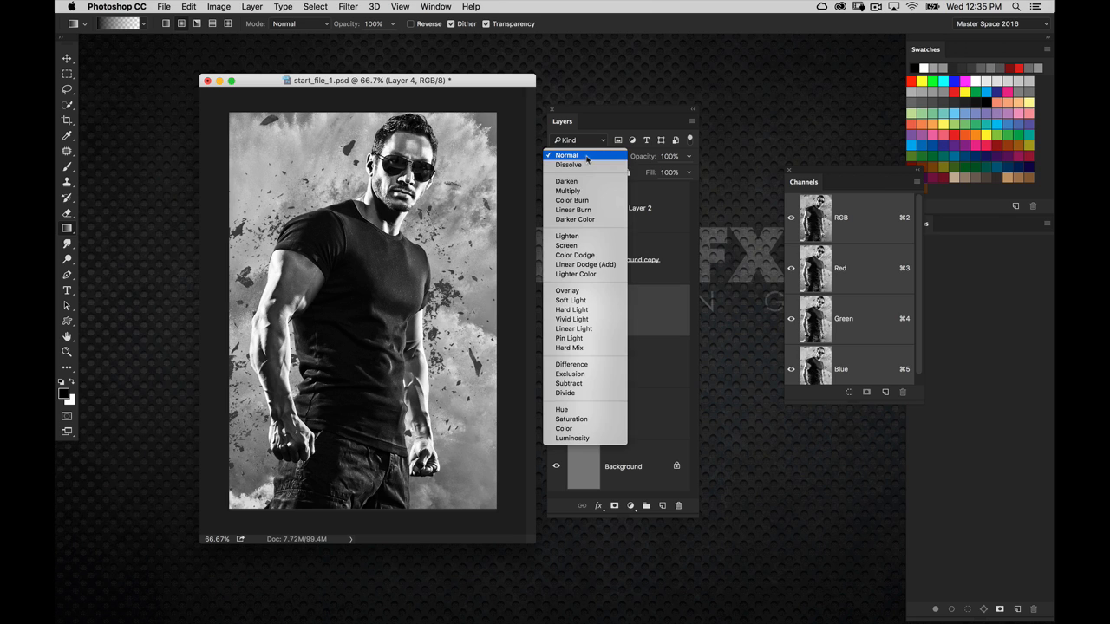
mouse_move(567, 291)
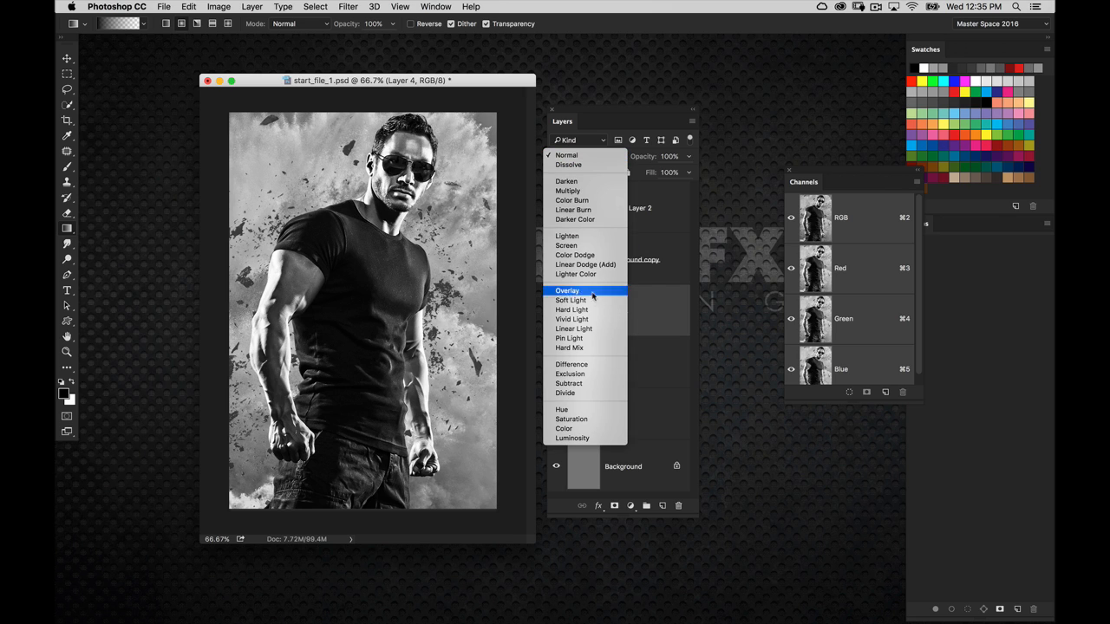
click(567, 292)
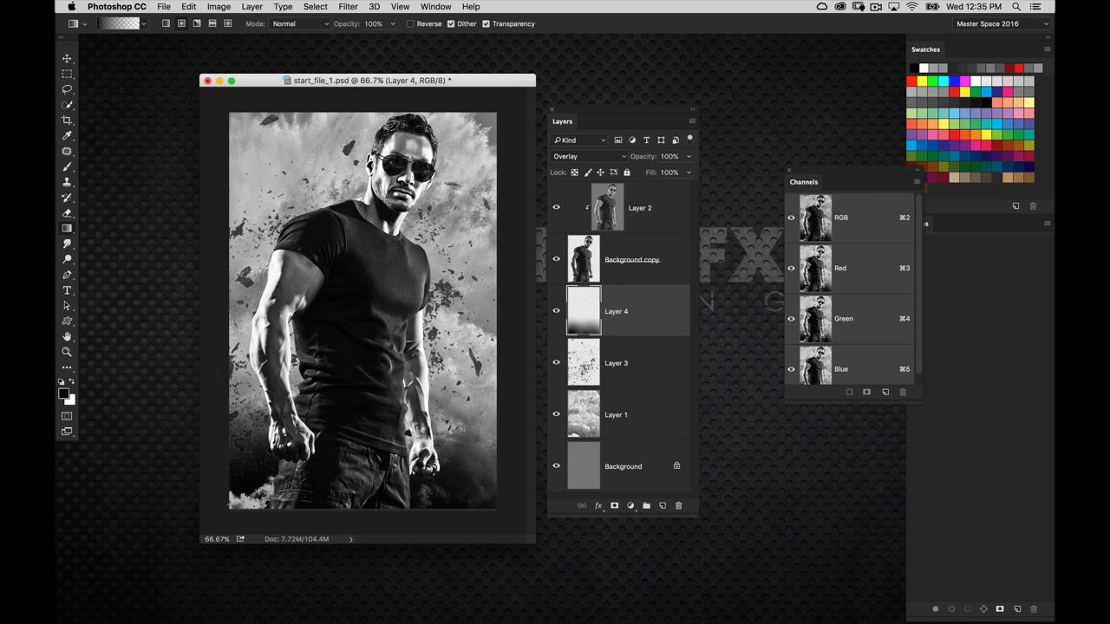
mouse_move(501, 392)
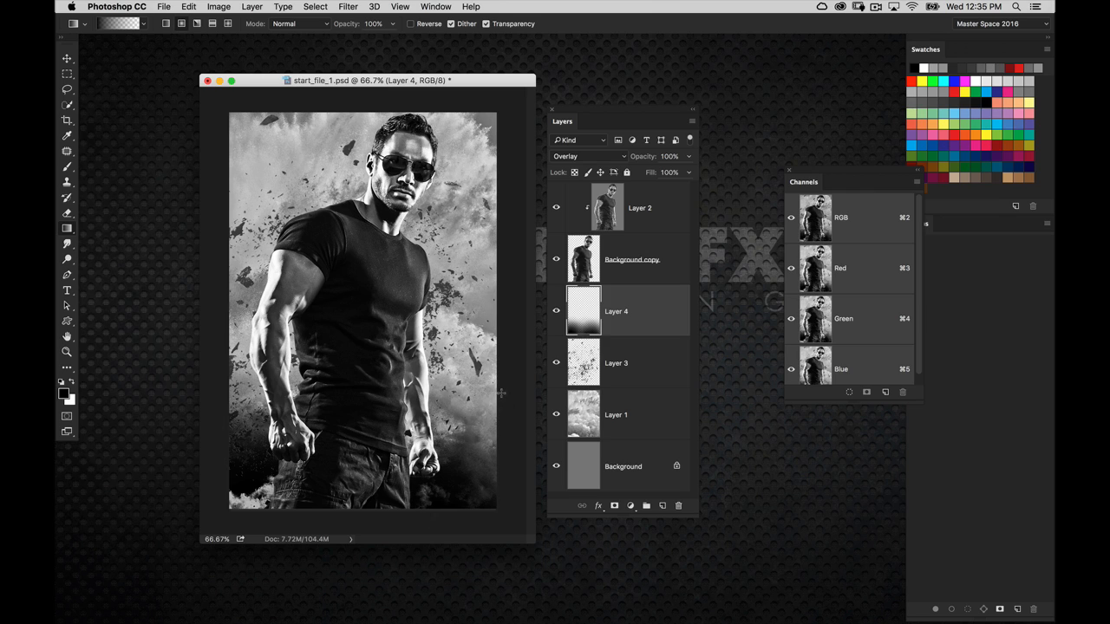
mouse_move(329, 444)
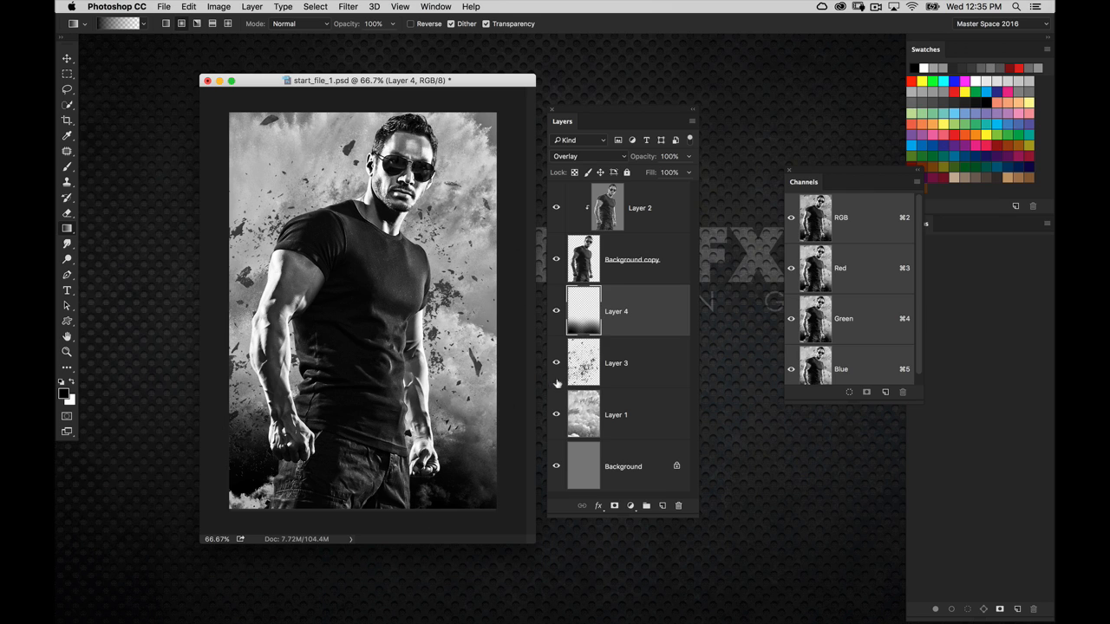
mouse_move(569, 436)
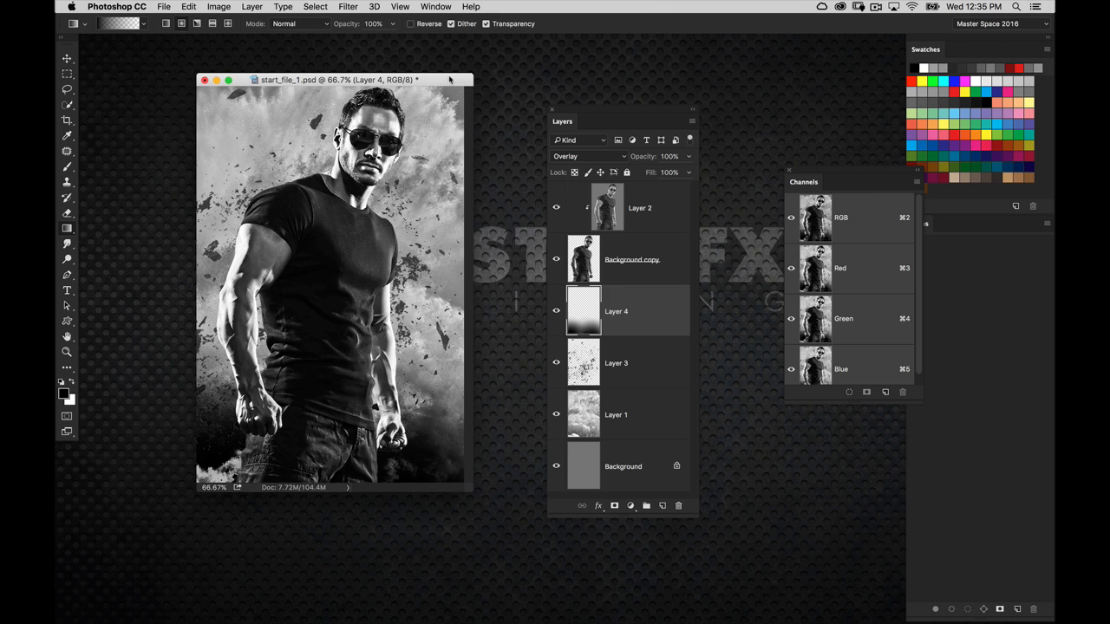
Zoom the poster from 66.7% to about 88.7% so the subject fills the window
drag(338, 80, 350, 91)
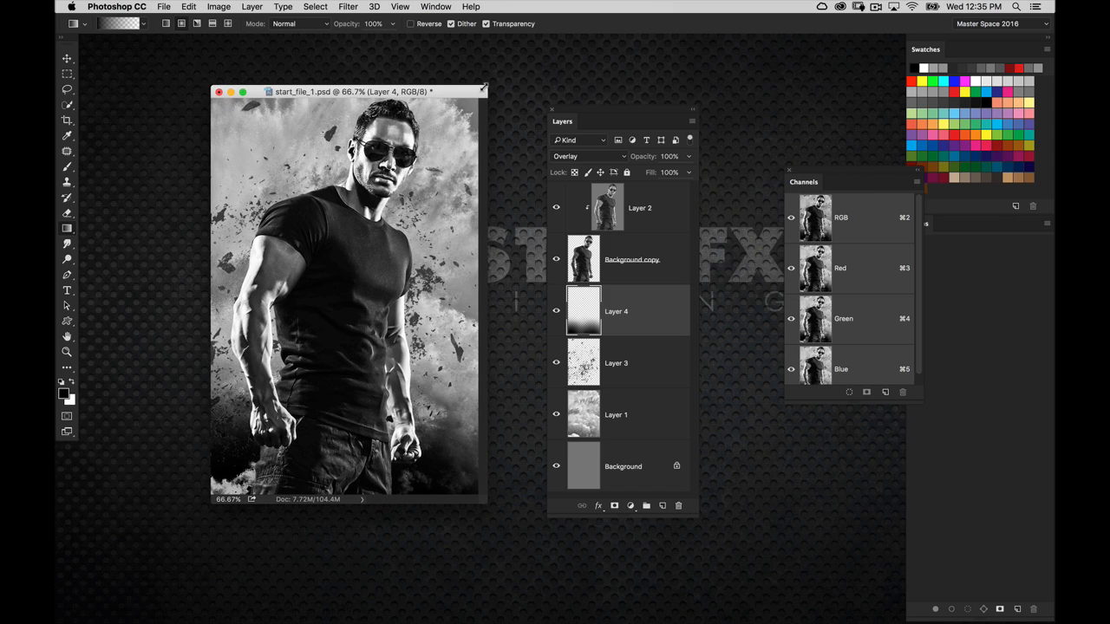
mouse_move(534, 364)
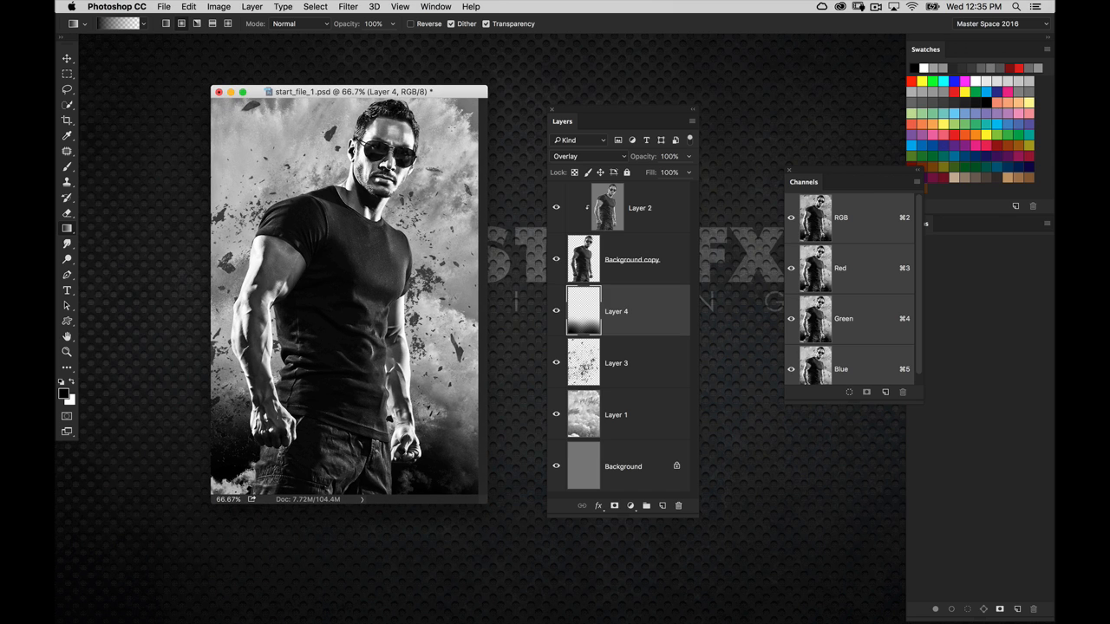
mouse_move(518, 107)
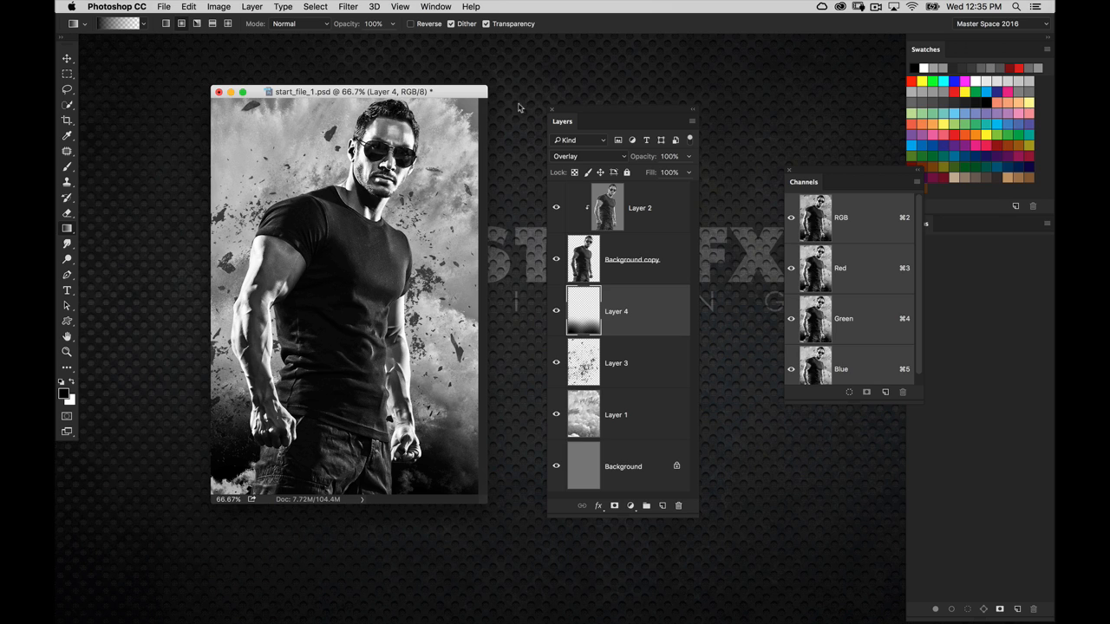
mouse_move(508, 111)
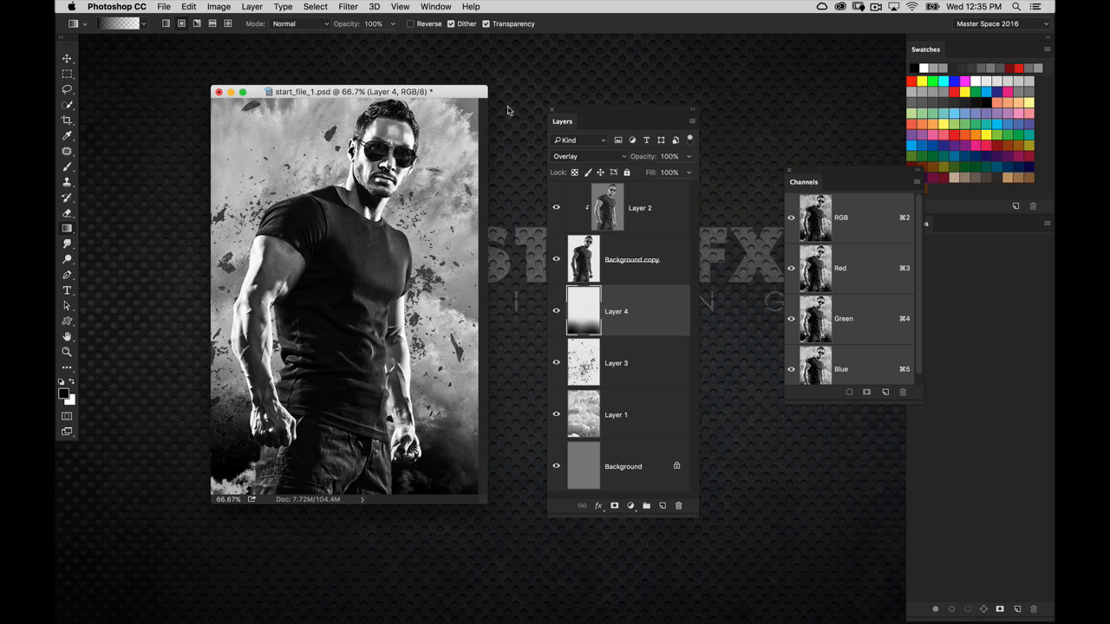